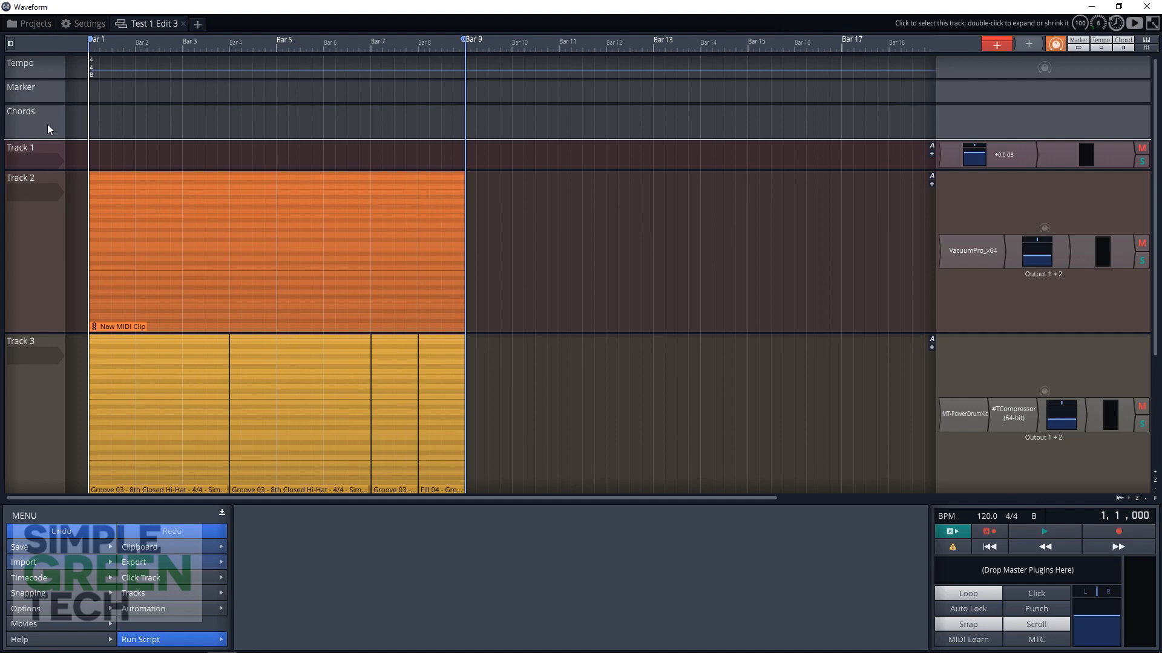
Insert a B-major I chord clip on the Chords track and stretch it across bars 1–8.
{"action": "left_click", "coordinate": [111, 119]}
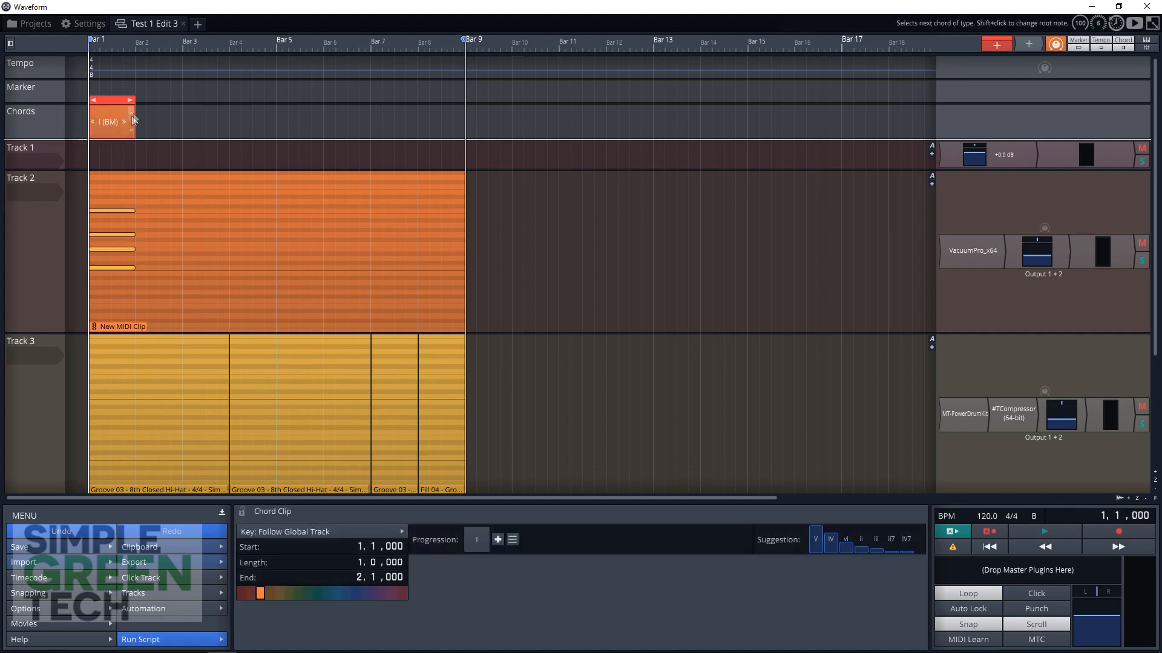
{"action": "left_click_drag", "start_coordinate": [135, 100], "coordinate": [334, 100]}
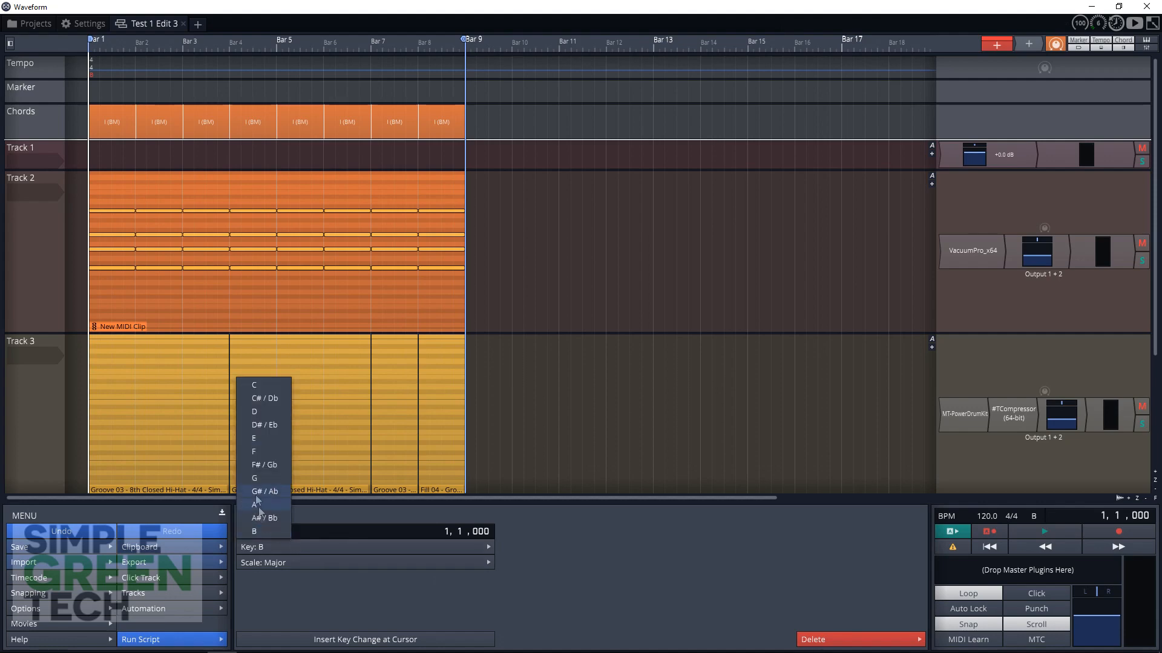
{"action": "mouse_move", "coordinate": [260, 531]}
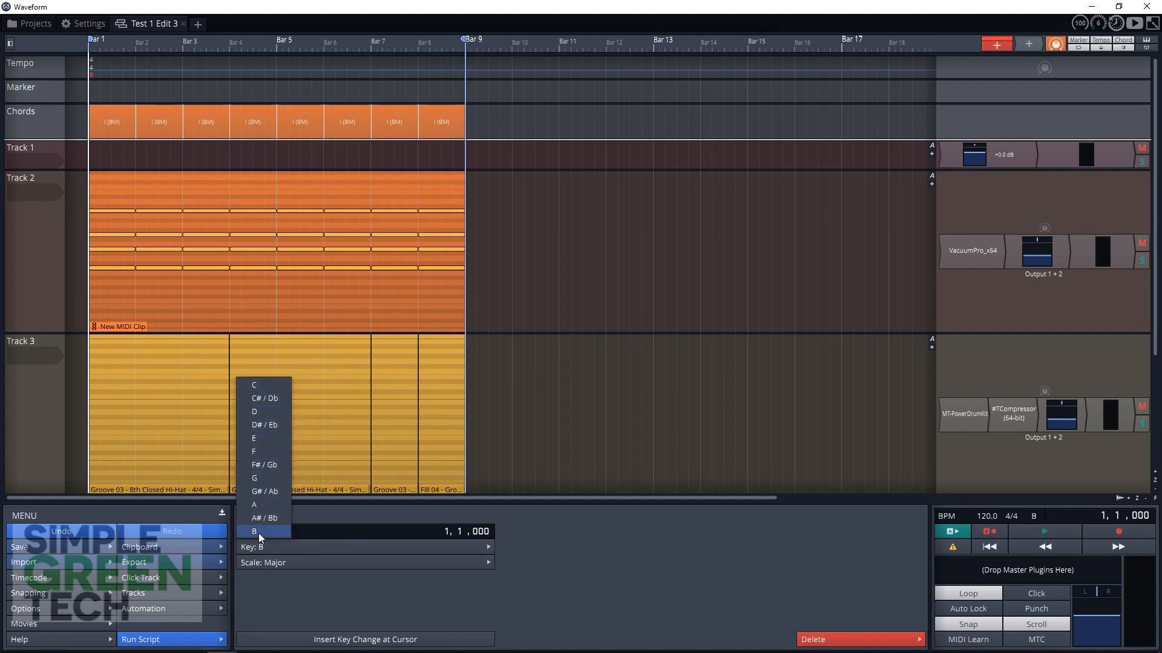
Choose B with a Major scale as the song's key.
{"action": "left_click", "coordinate": [254, 531]}
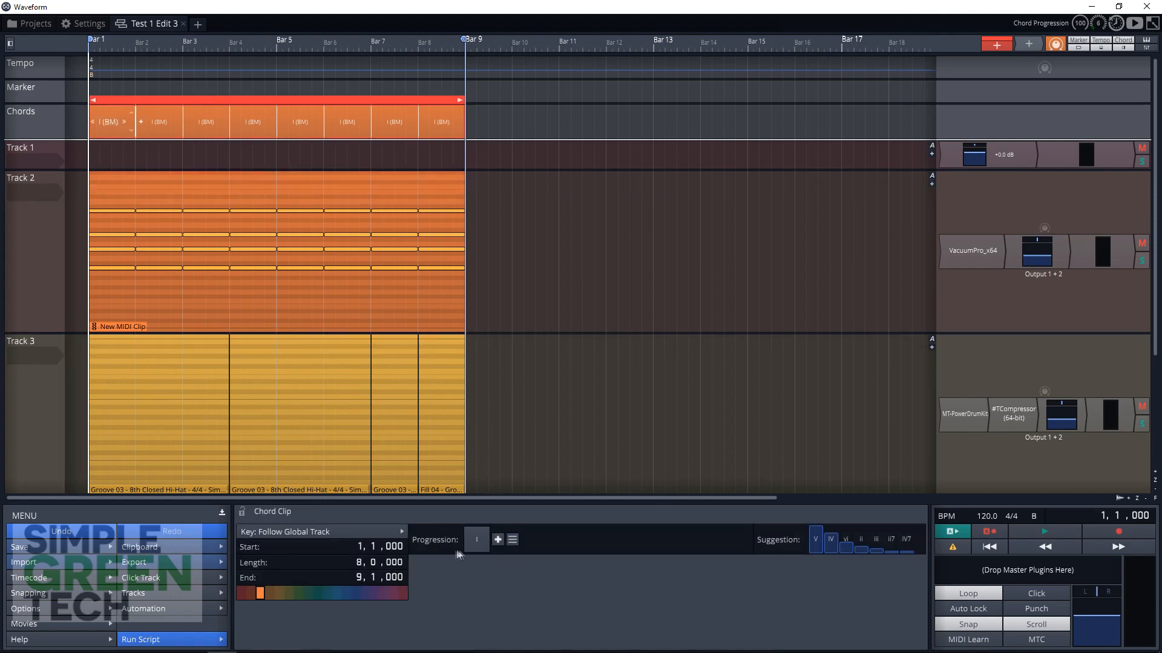
Add the IV and V suggested chords to form the I–IV–V–IV progression.
{"action": "left_click", "coordinate": [497, 539]}
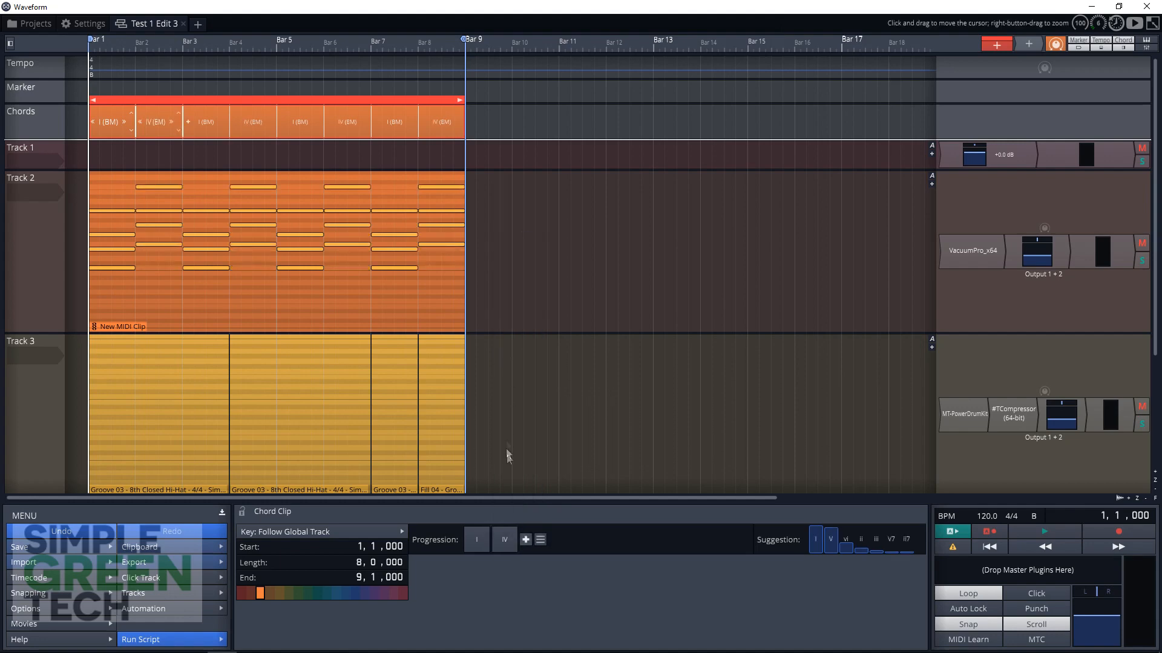
{"action": "left_click", "coordinate": [525, 539]}
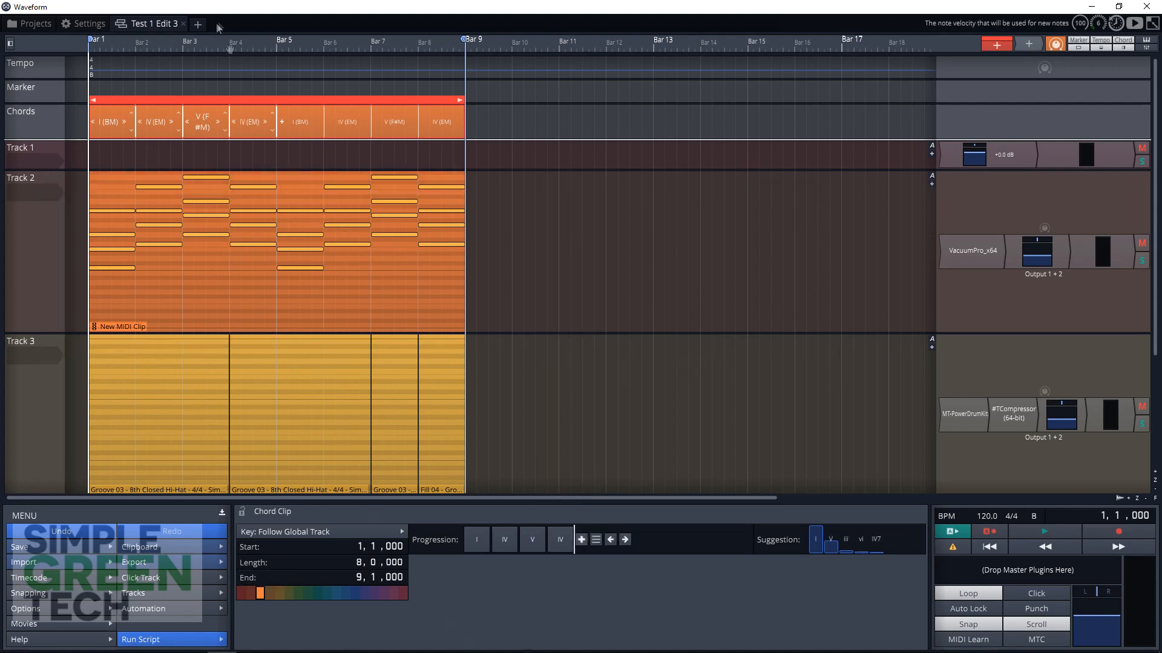
{"action": "left_click", "coordinate": [972, 251]}
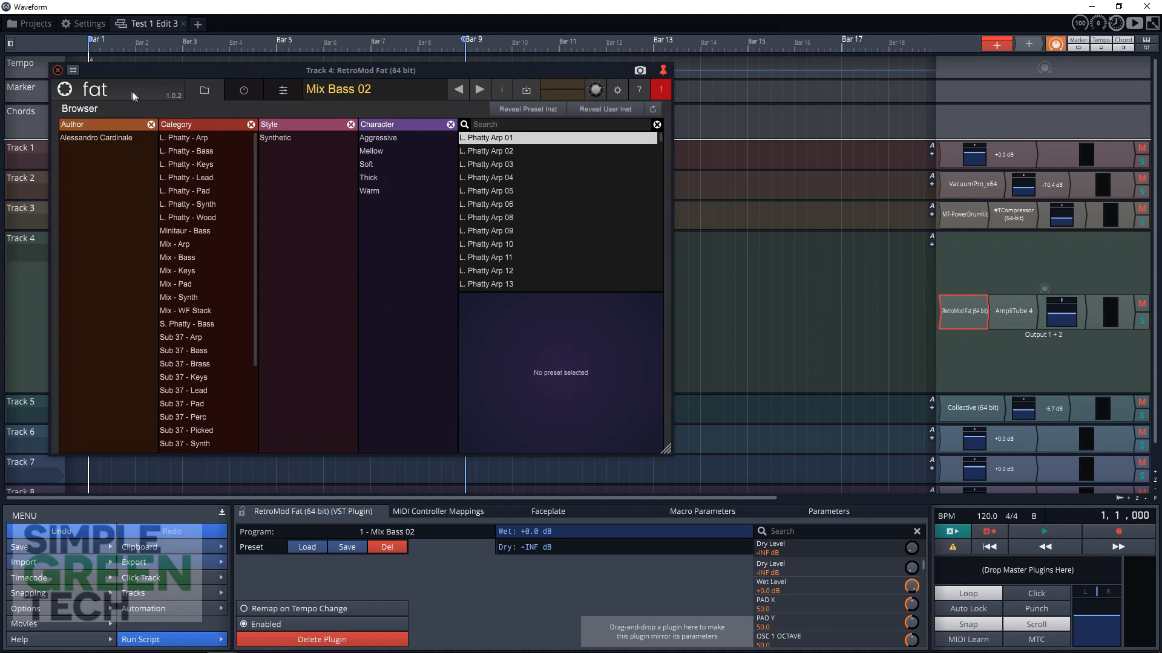
{"action": "mouse_move", "coordinate": [173, 126]}
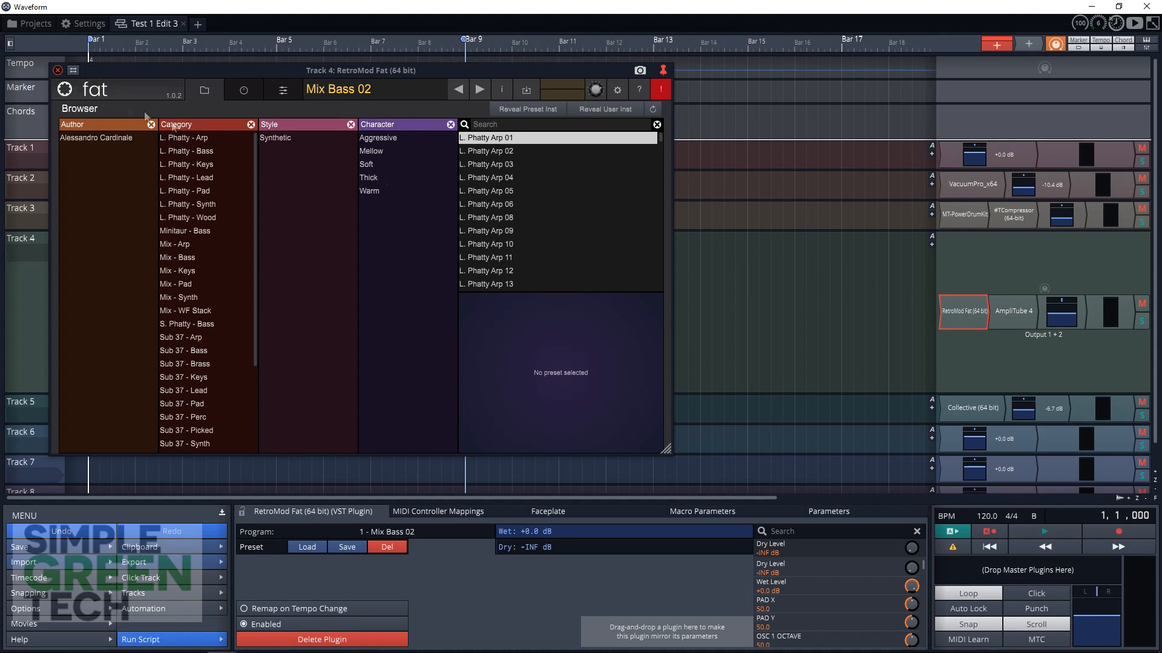
{"action": "mouse_move", "coordinate": [54, 66]}
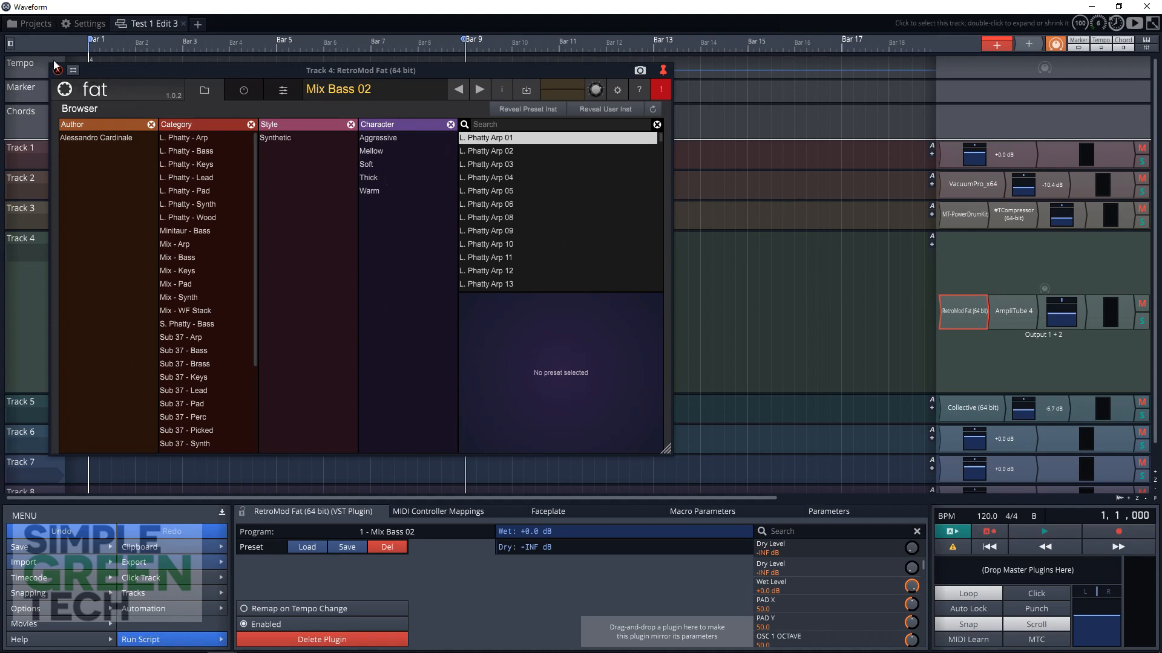
{"action": "mouse_move", "coordinate": [60, 78]}
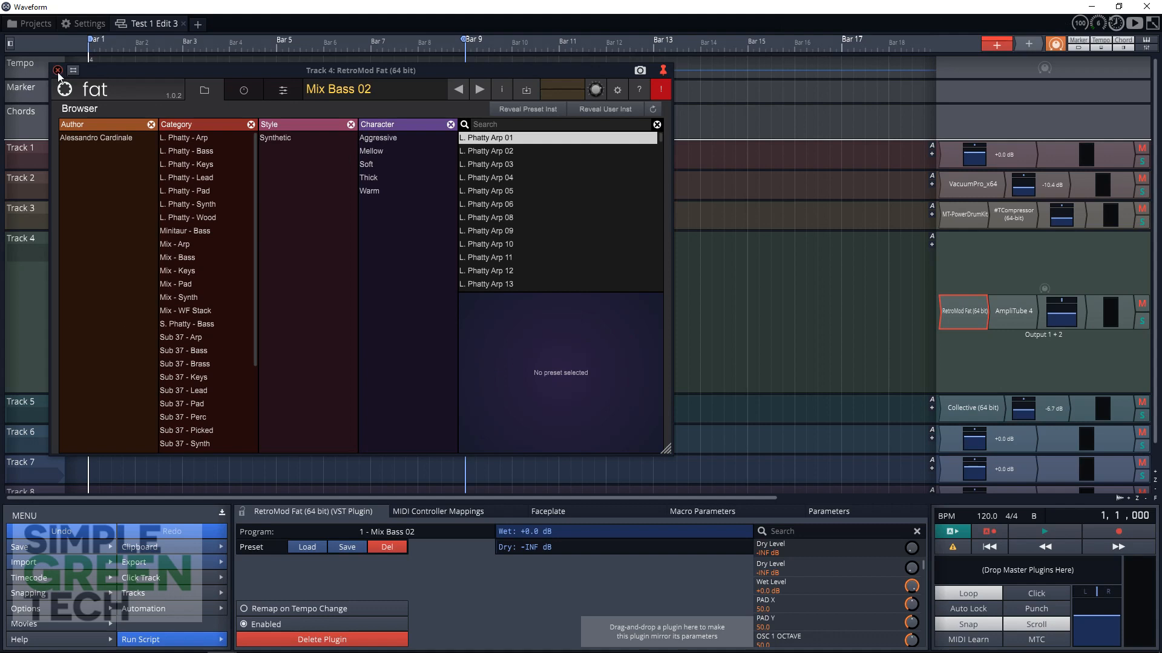
Filter RetroMod Fat's presets to Mix - Bass, keeping Mix Bass 02, and close the browser.
{"action": "left_click", "coordinate": [178, 258]}
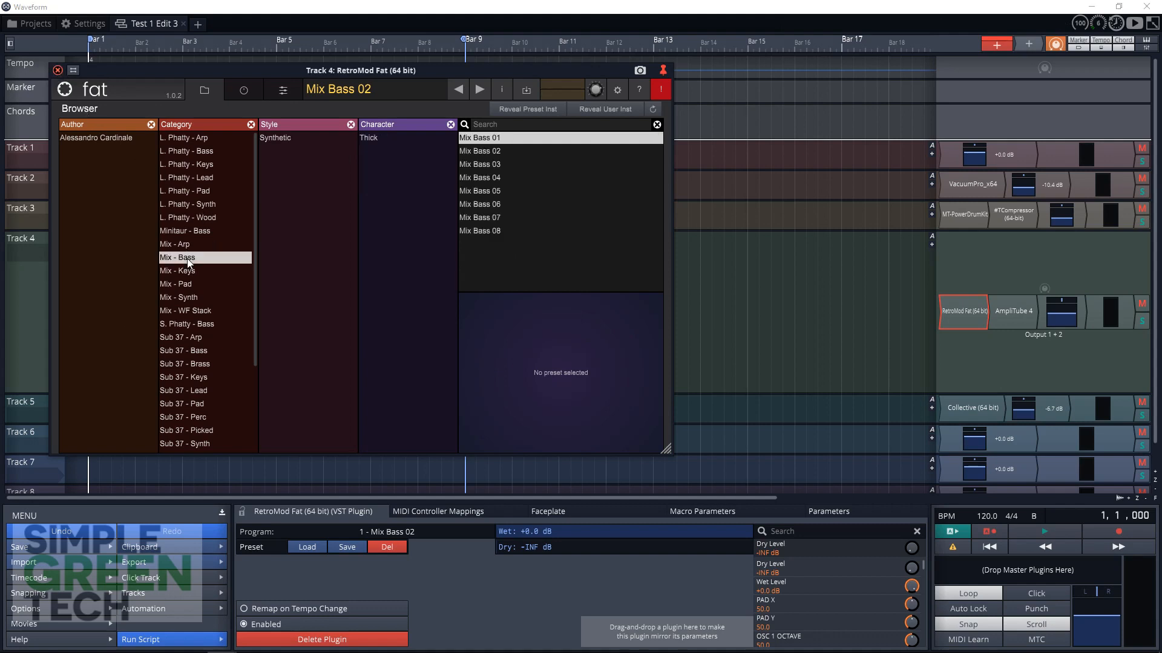
{"action": "left_click", "coordinate": [480, 151]}
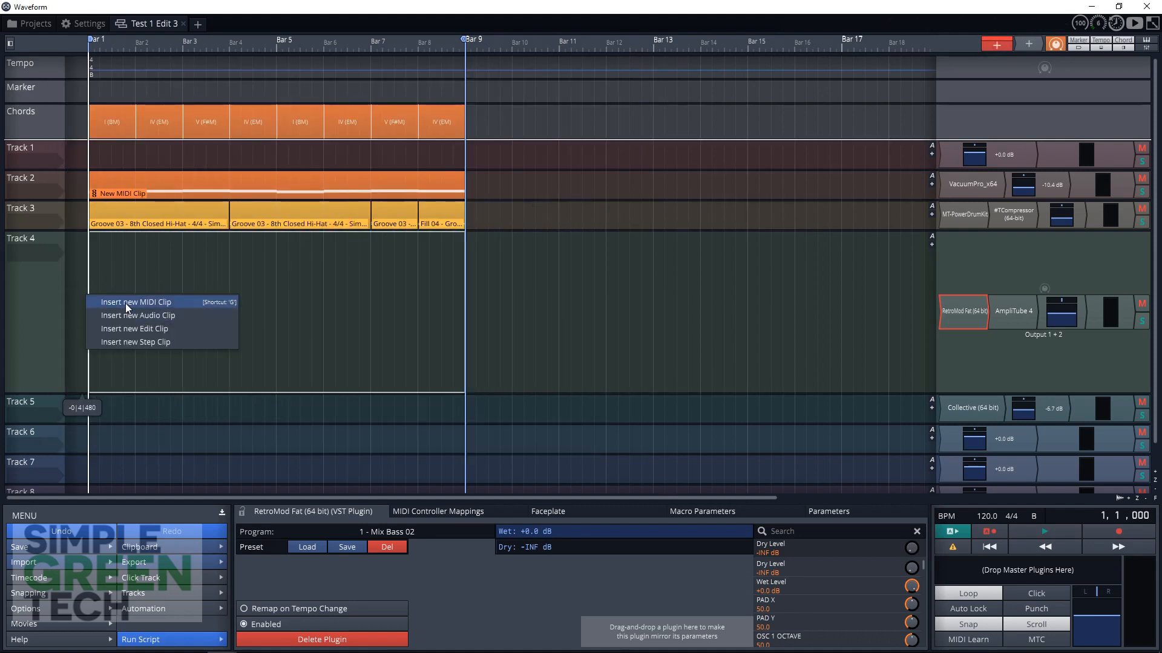
Insert an eight-bar MIDI clip on Track 4 with its pattern generator set to Bassline.
{"action": "left_click", "coordinate": [135, 301]}
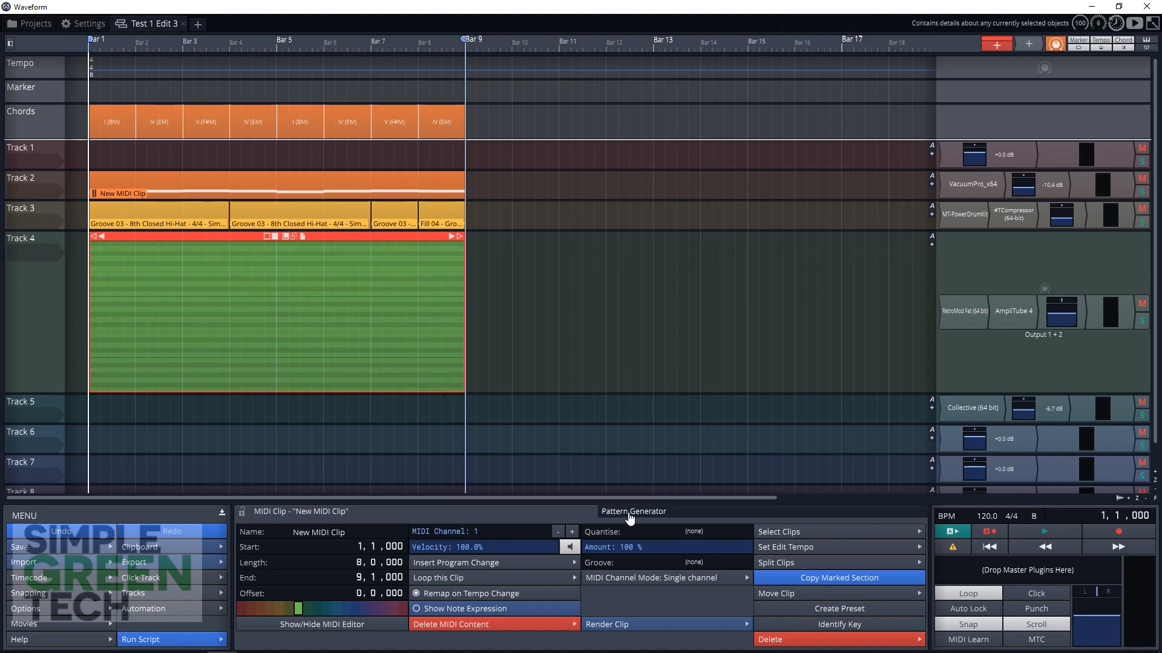
{"action": "left_click", "coordinate": [633, 511]}
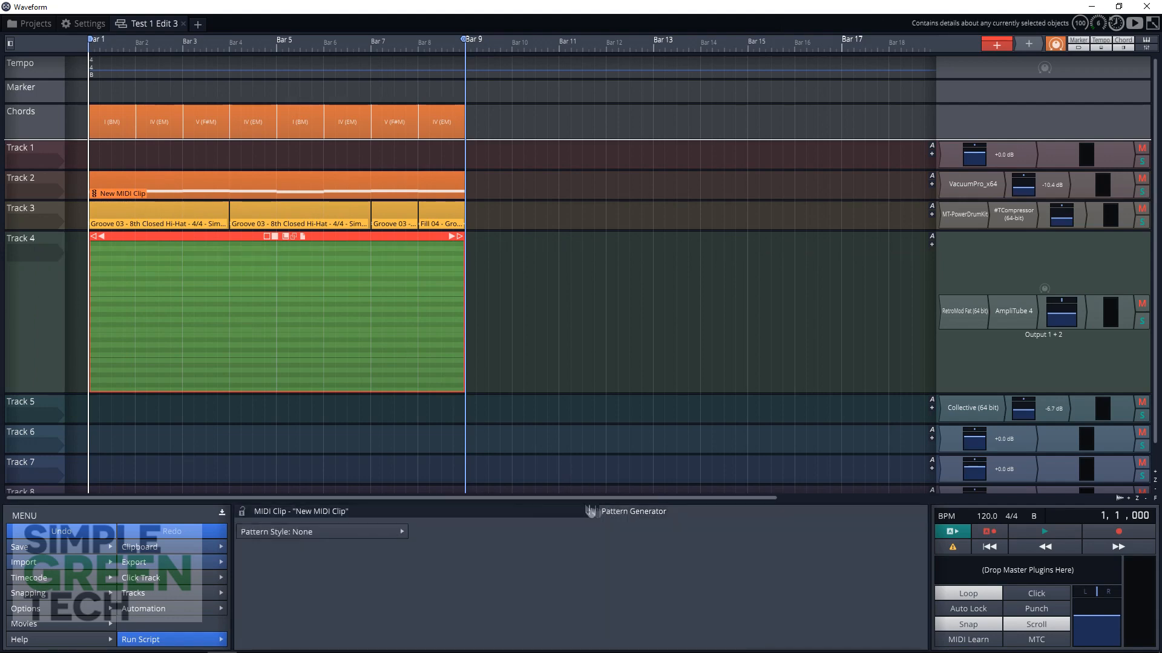
{"action": "left_click", "coordinate": [321, 531]}
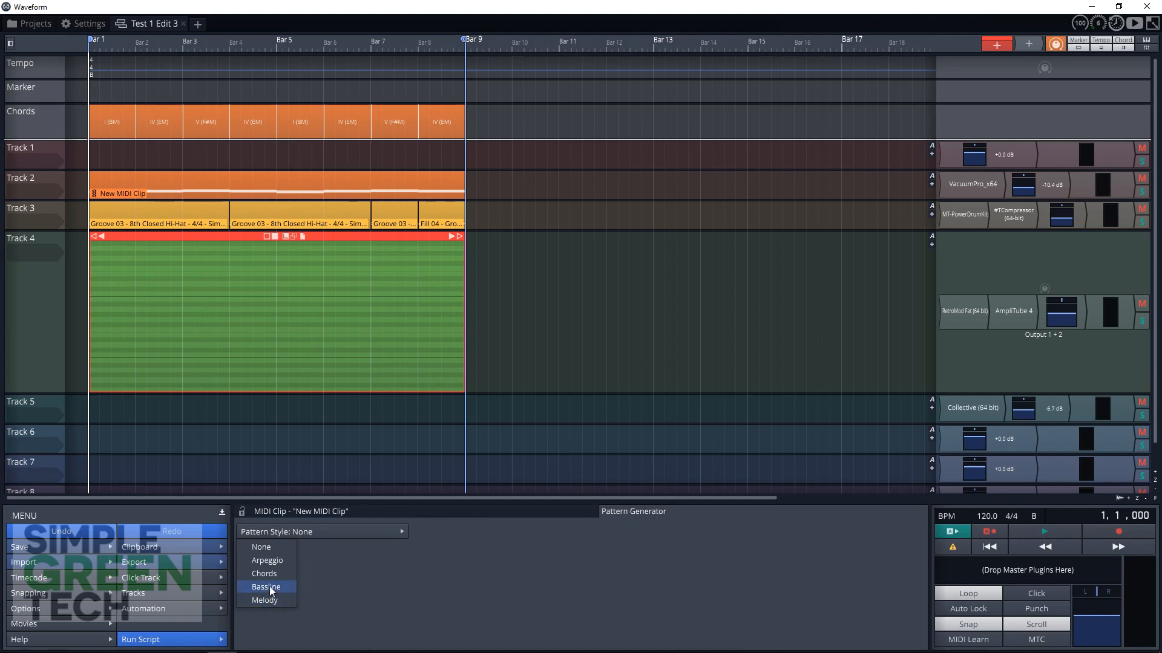
{"action": "left_click", "coordinate": [266, 587]}
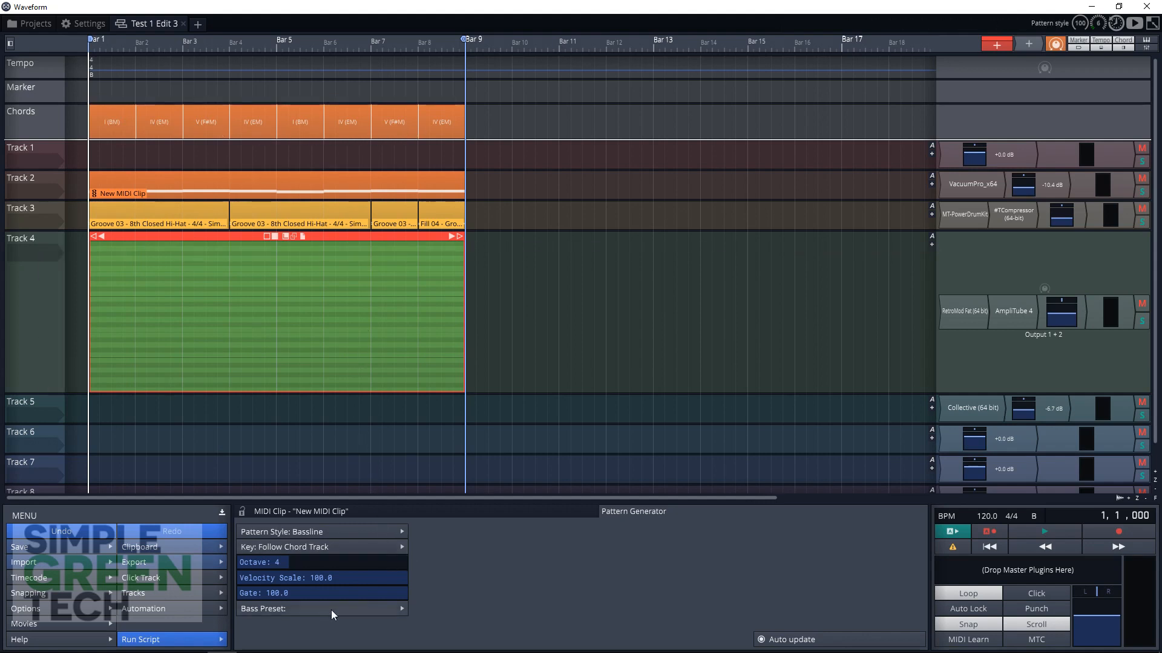
{"action": "mouse_move", "coordinate": [280, 618]}
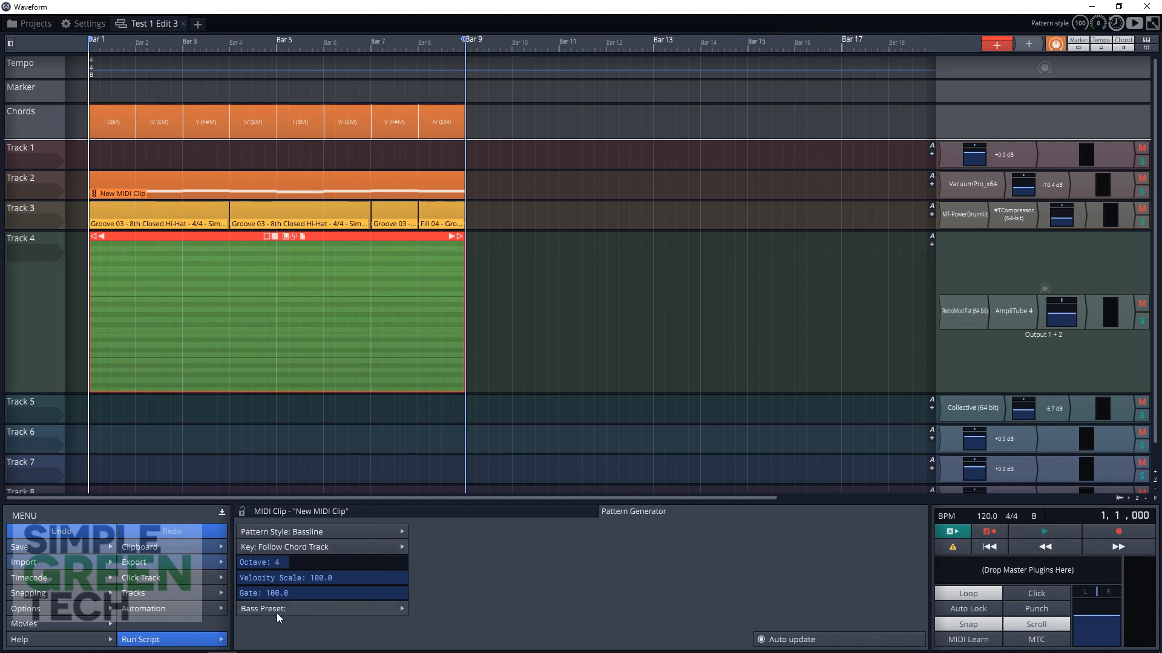
Apply the Air bass preset to the bassline, then solo and unsolo Track 4.
{"action": "left_click", "coordinate": [321, 608]}
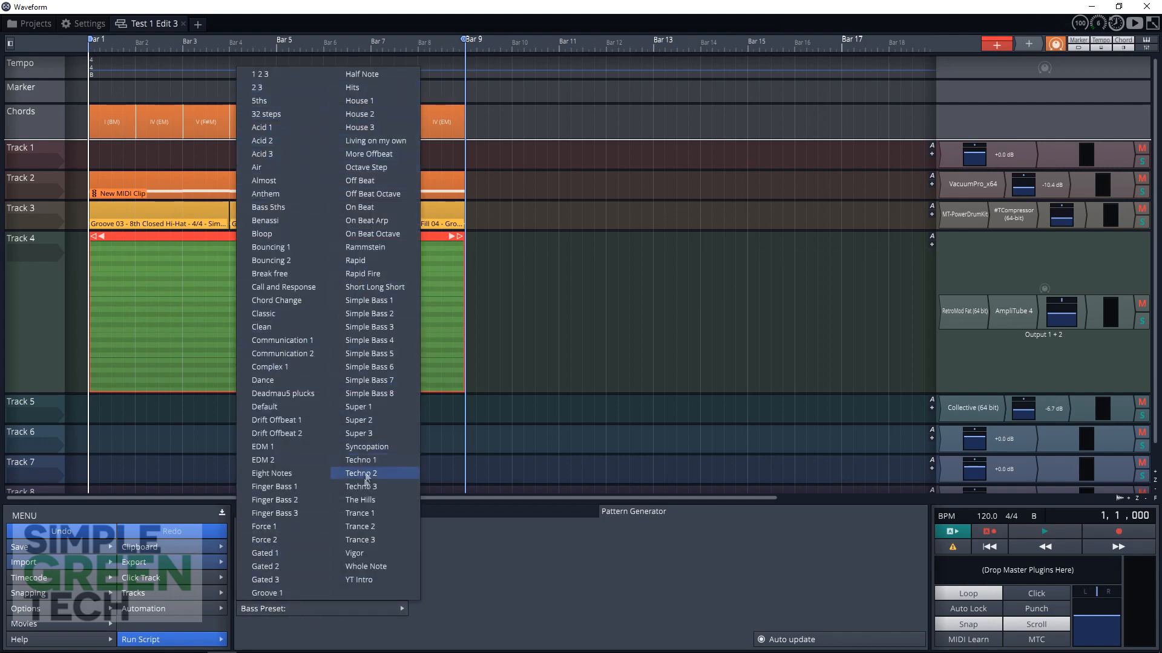
{"action": "mouse_move", "coordinate": [264, 220]}
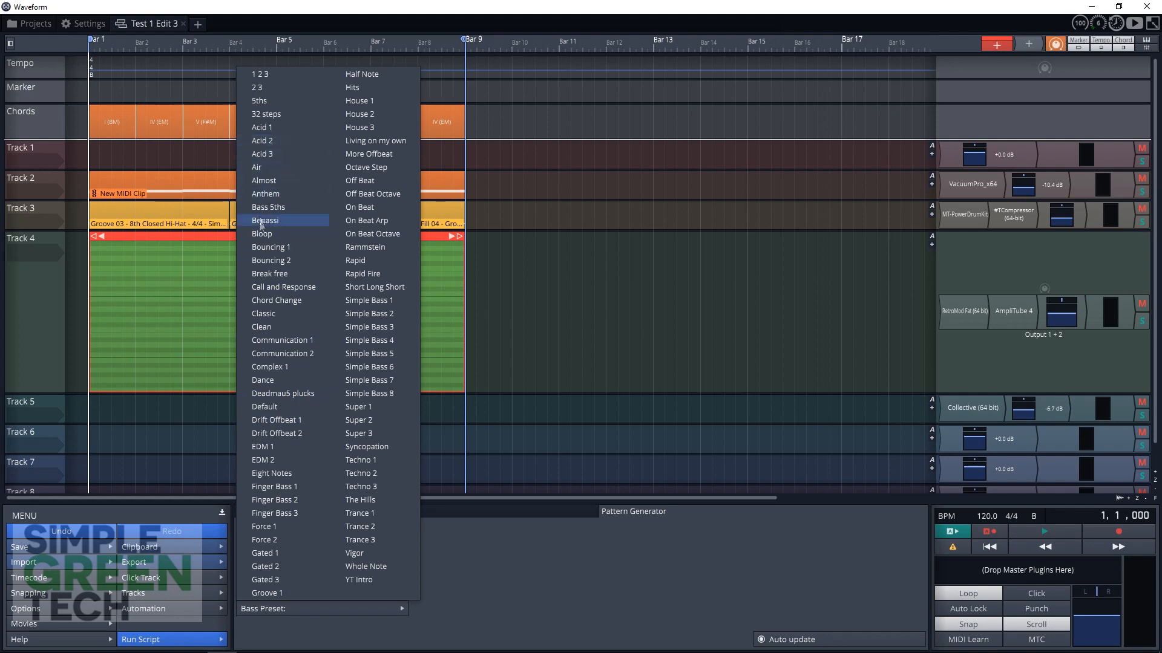
{"action": "left_click", "coordinate": [257, 167]}
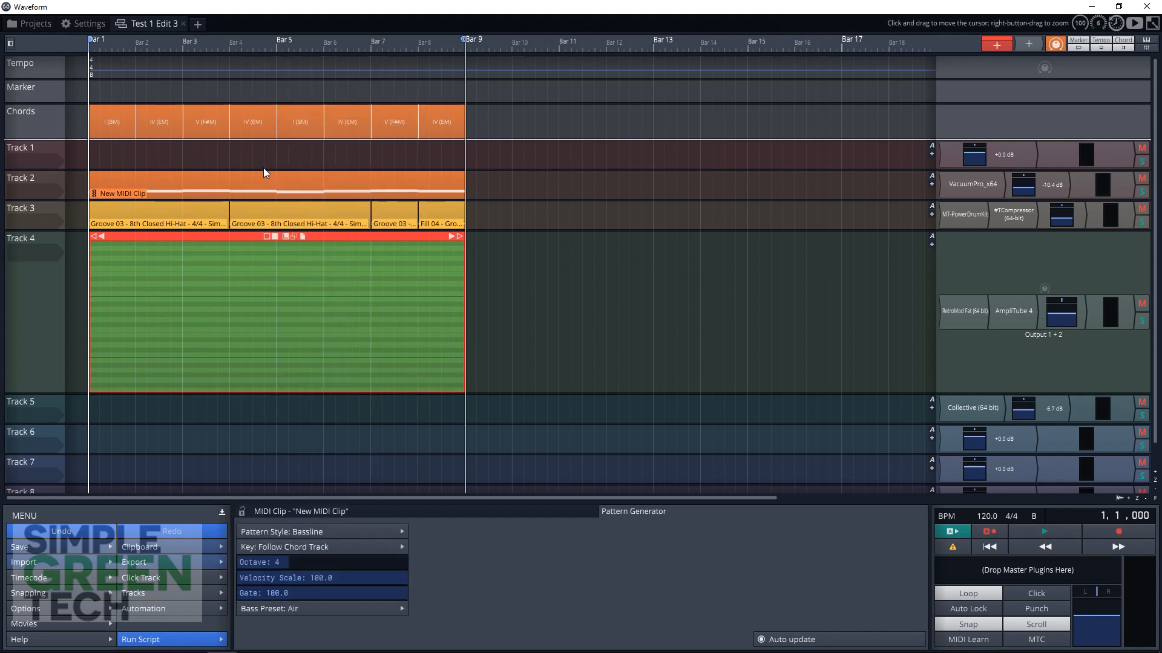
{"action": "left_click", "coordinate": [1044, 531]}
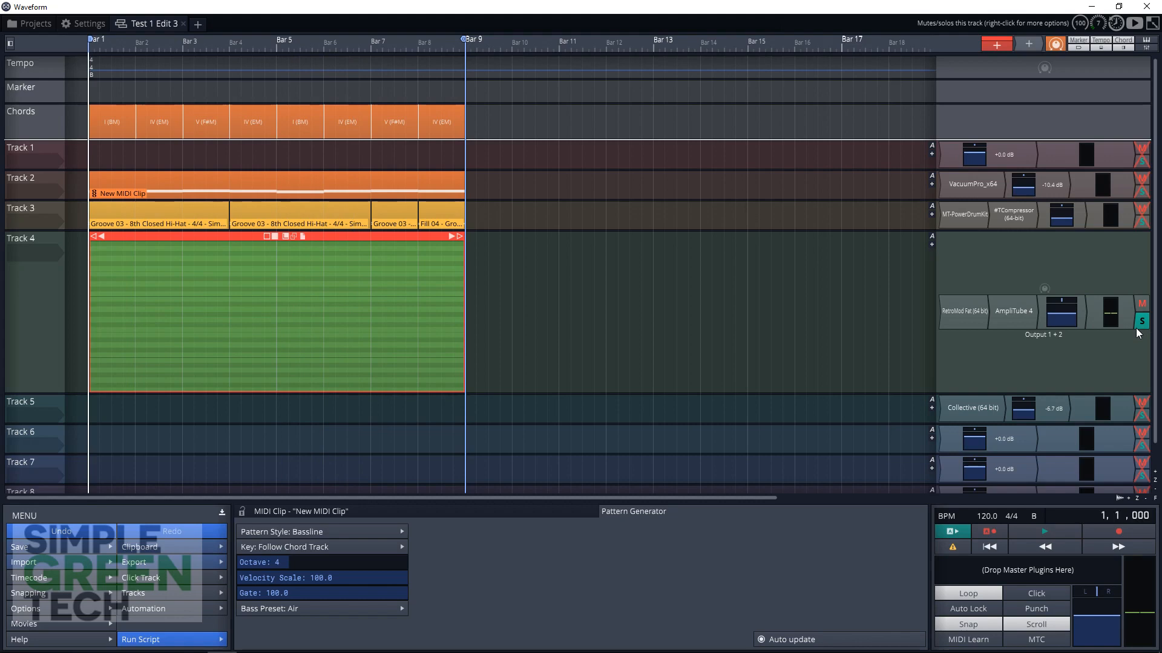
{"action": "left_click", "coordinate": [1141, 321]}
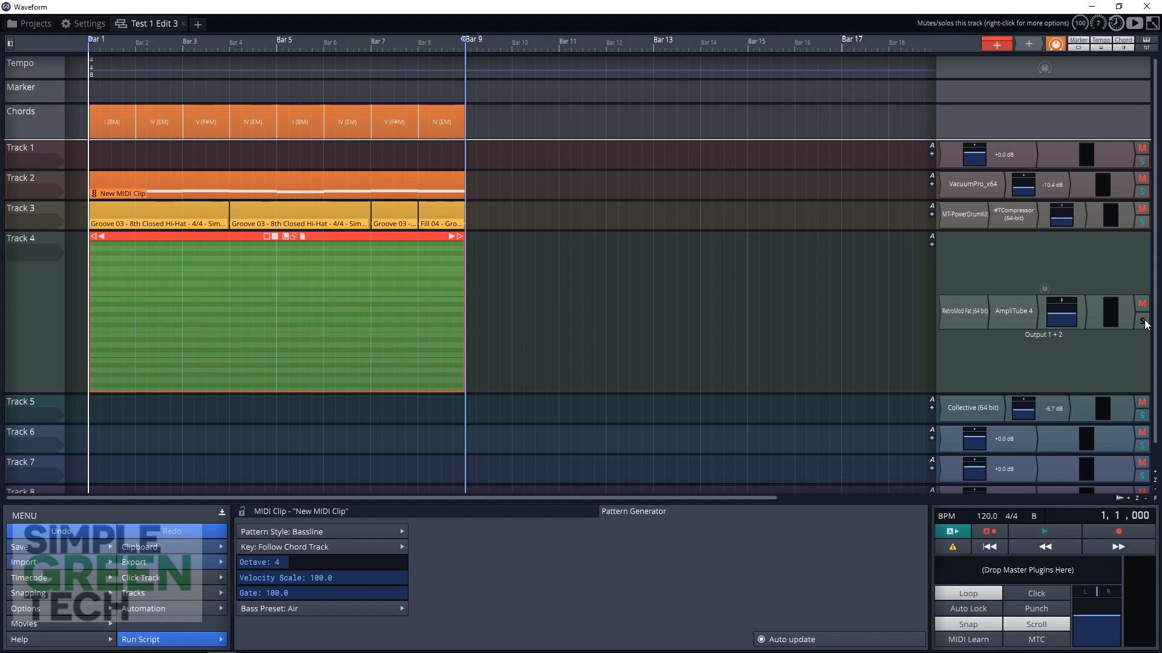
{"action": "left_click", "coordinate": [274, 311]}
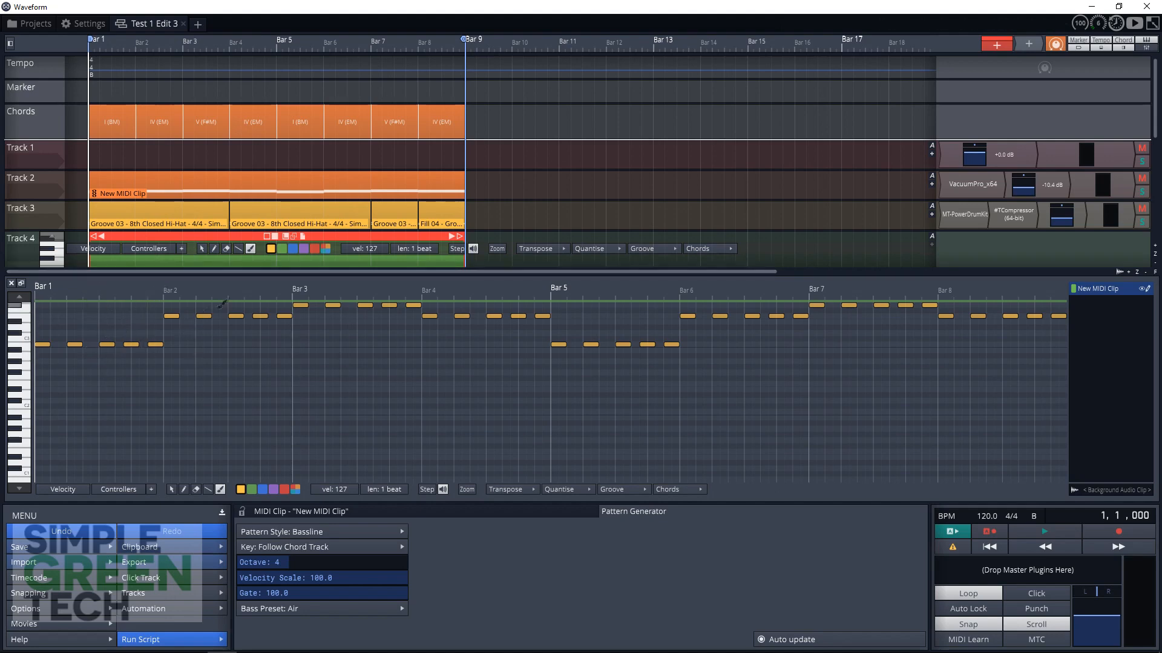
{"action": "mouse_move", "coordinate": [209, 314]}
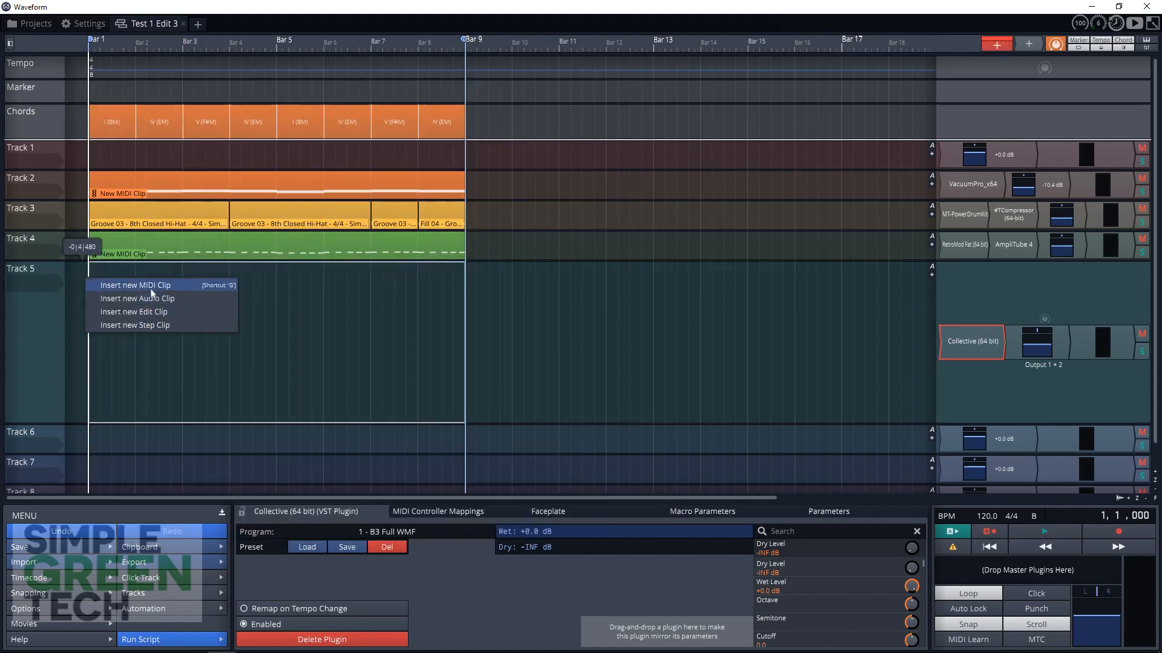
Insert a MIDI clip on Track 5 generating a Melody pattern, then stop playback.
{"action": "left_click", "coordinate": [136, 284]}
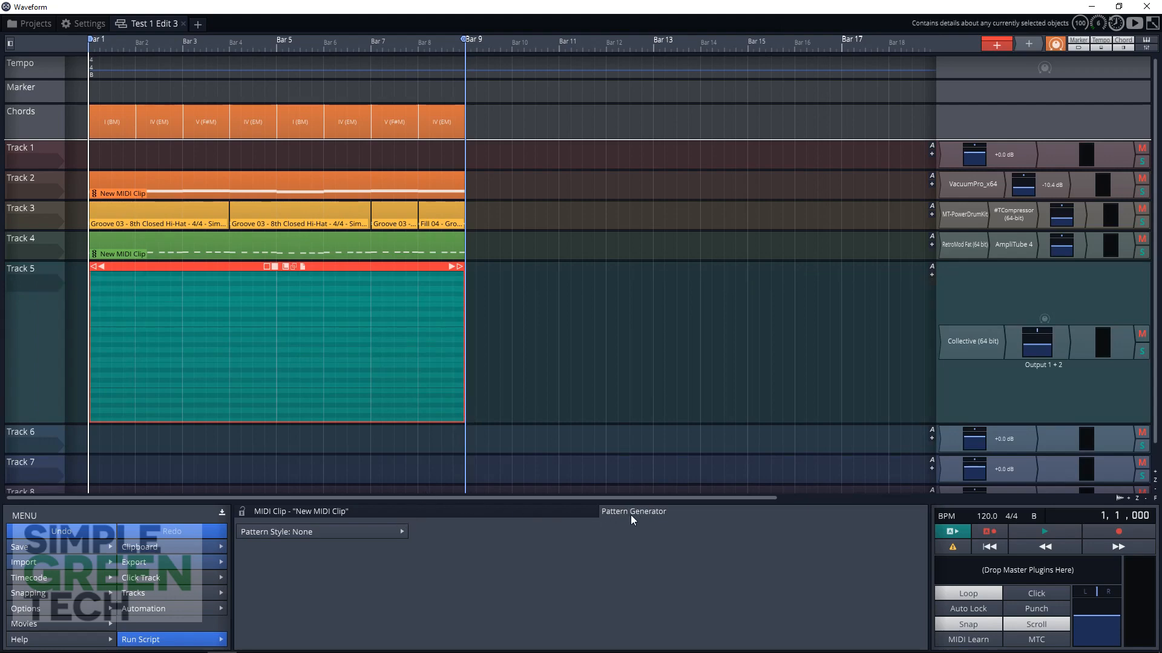
{"action": "left_click", "coordinate": [322, 532]}
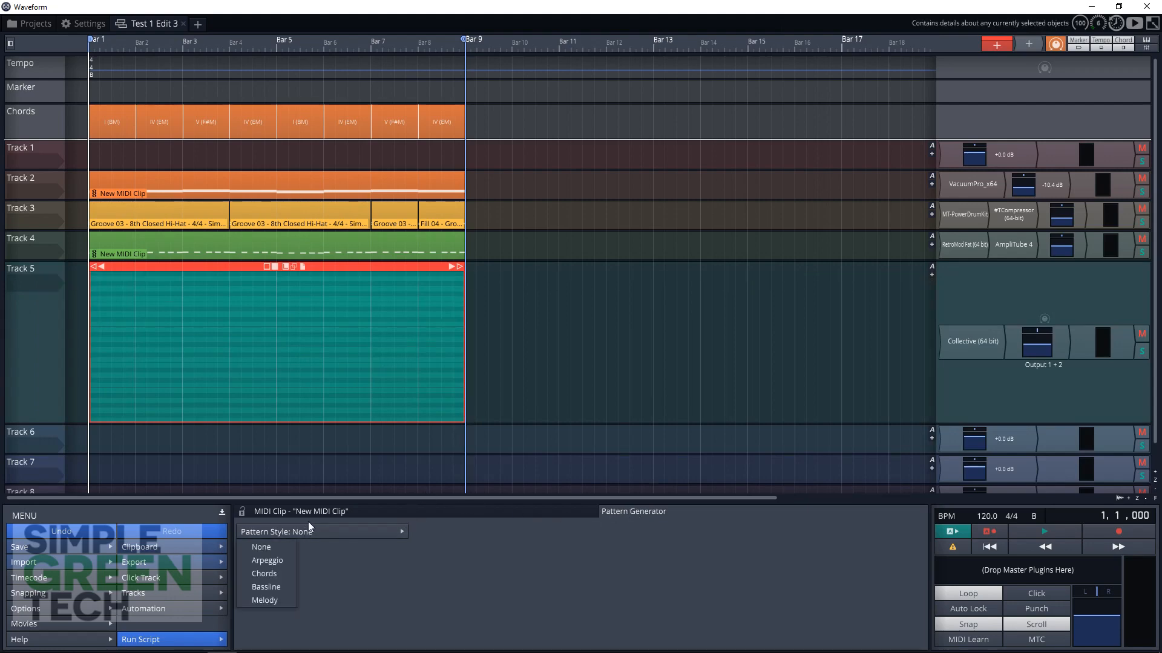
{"action": "left_click", "coordinate": [264, 601]}
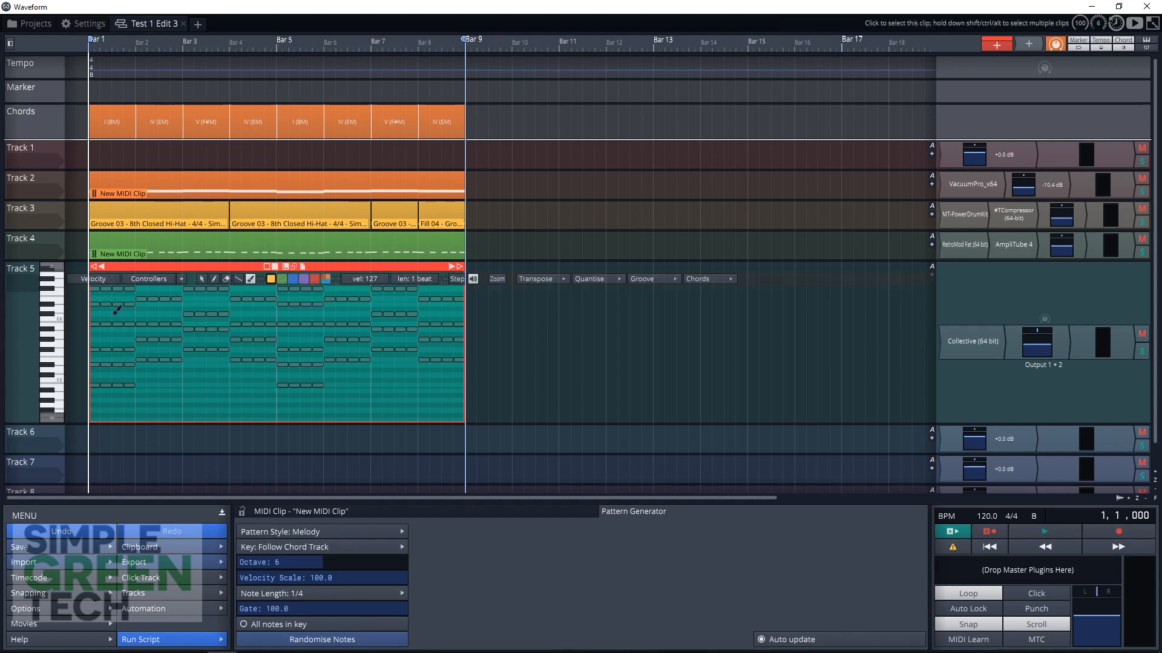
{"action": "mouse_move", "coordinate": [179, 400]}
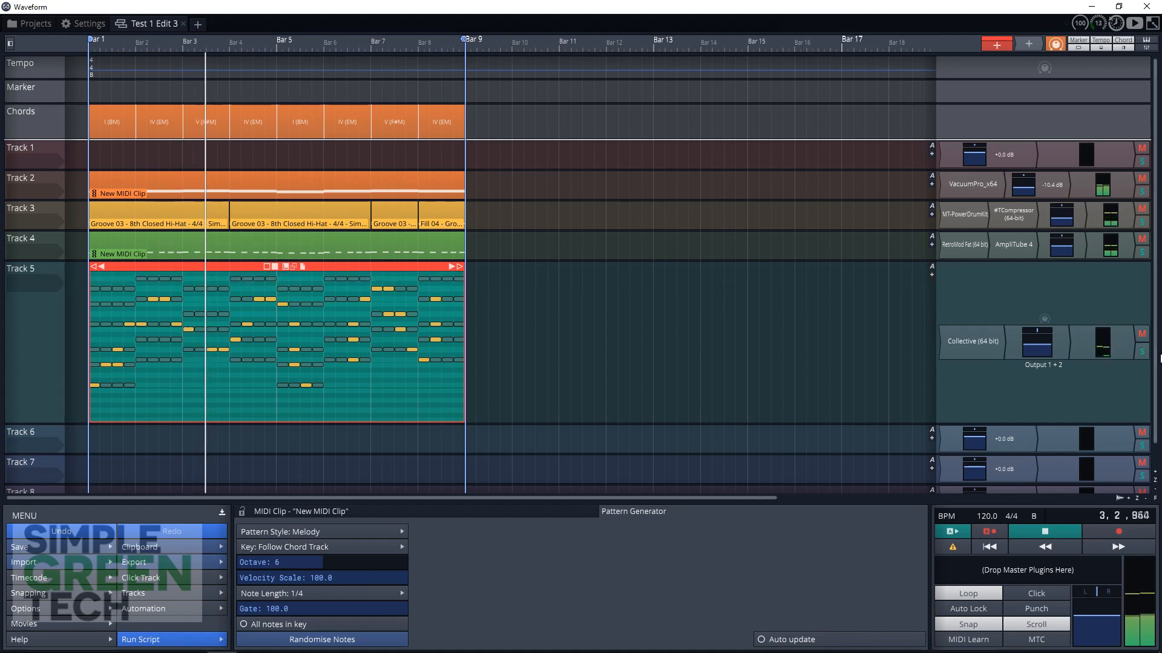
{"action": "left_click", "coordinate": [1142, 351]}
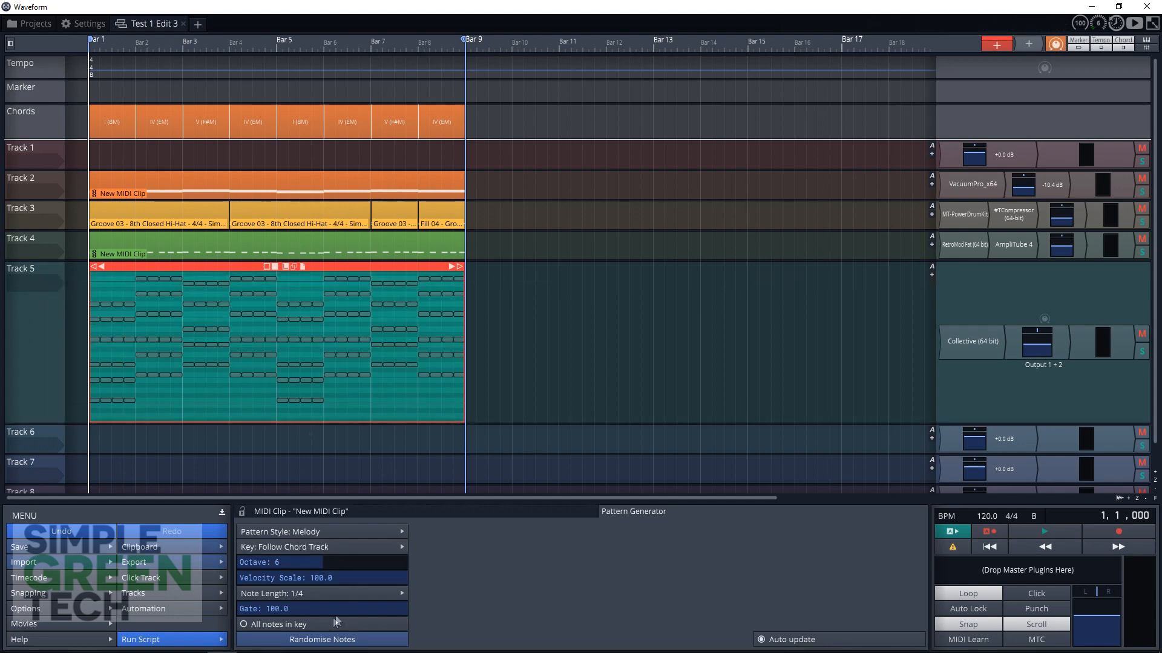
Randomise the melody clip's notes, audition the song, and select the Track 5 clip.
{"action": "left_click", "coordinate": [321, 640]}
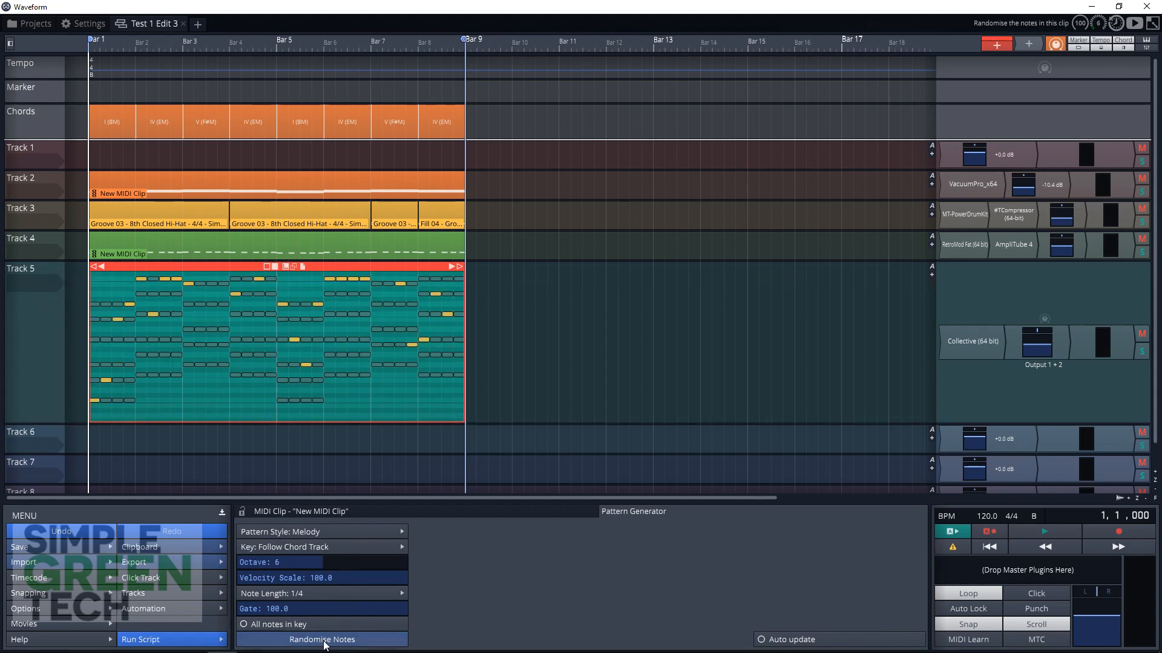
{"action": "left_click", "coordinate": [321, 639]}
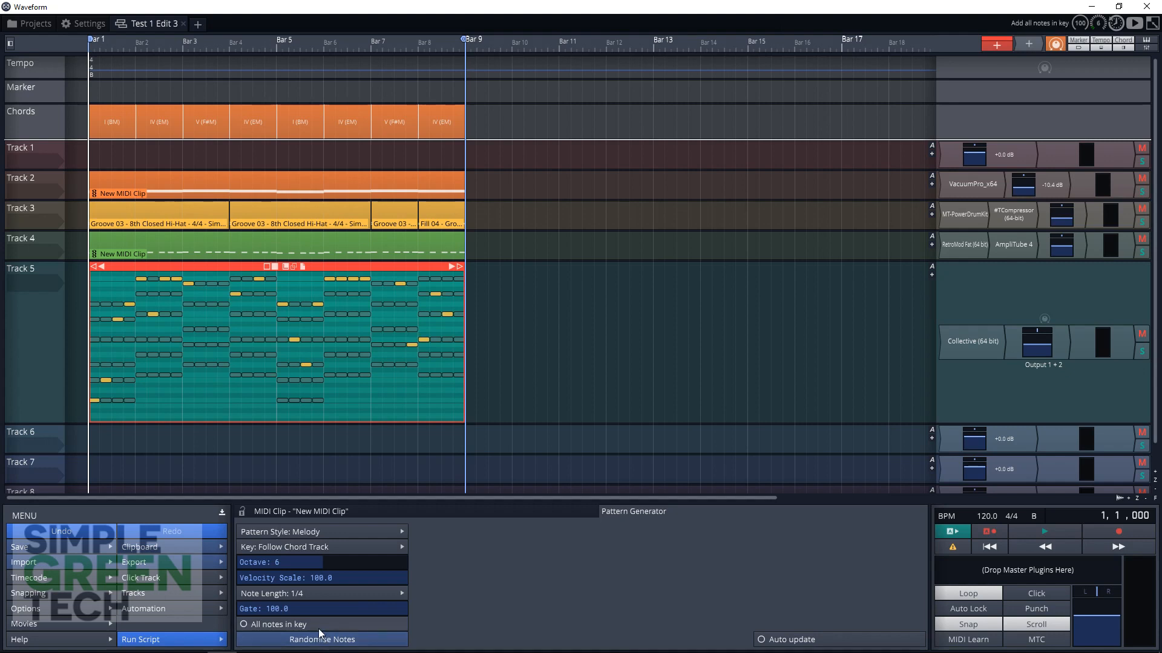
{"action": "left_click", "coordinate": [1044, 531]}
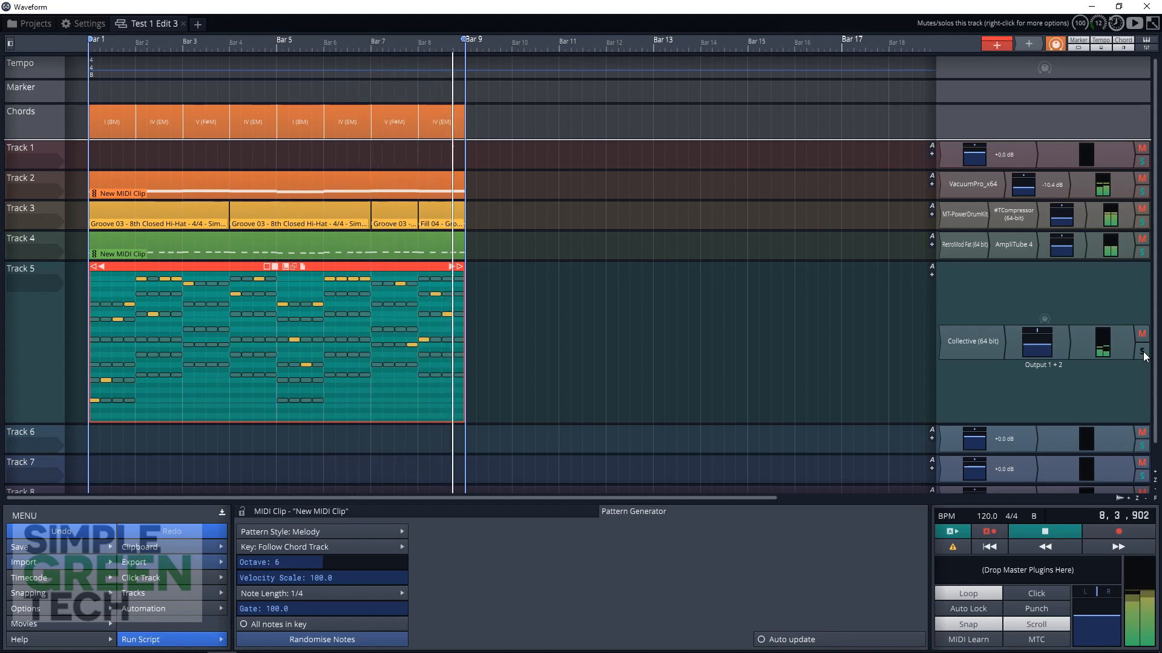
{"action": "left_click", "coordinate": [1044, 531]}
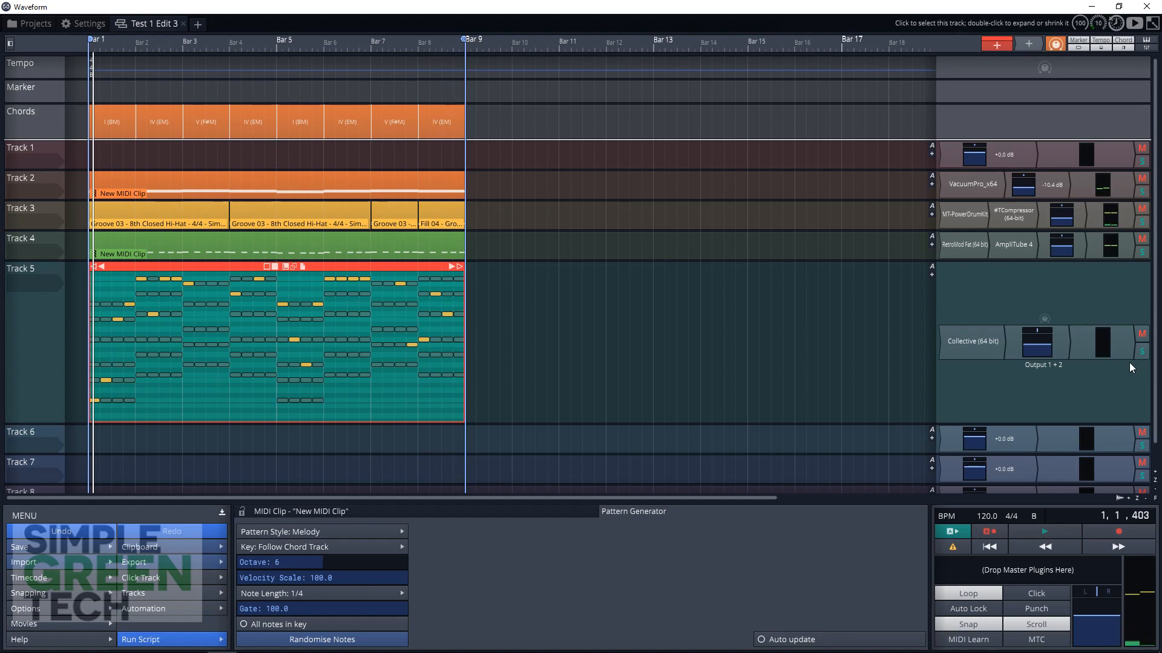
{"action": "mouse_move", "coordinate": [1112, 382]}
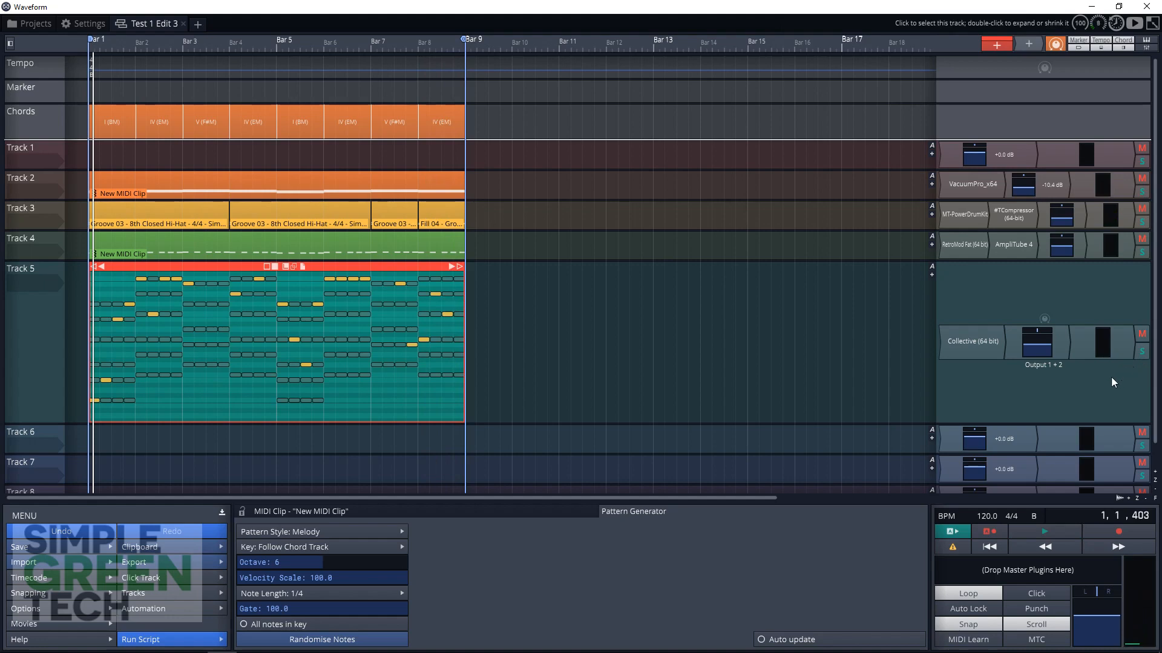
{"action": "mouse_move", "coordinate": [1077, 389]}
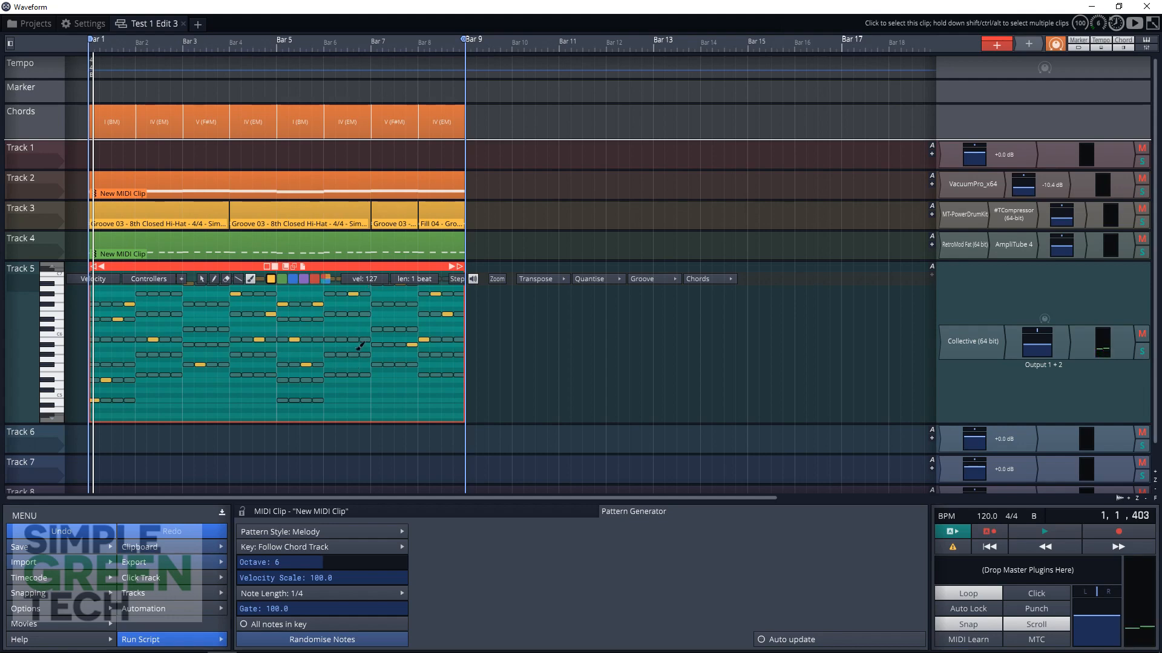
{"action": "left_click", "coordinate": [152, 101]}
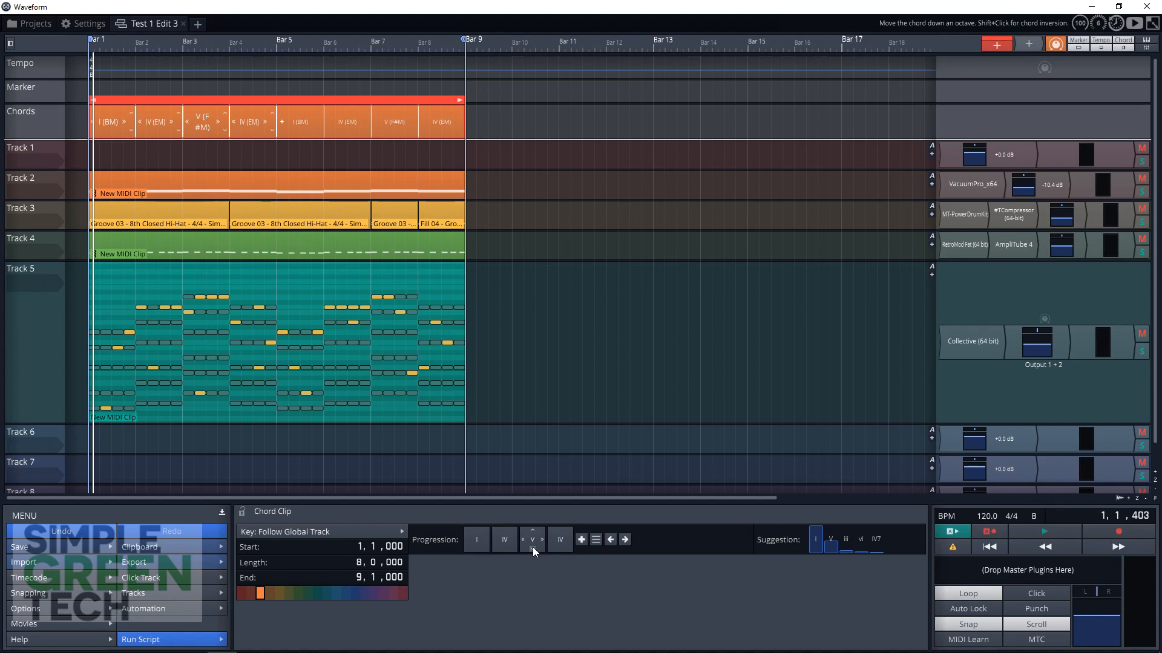
Replace the third chord with vi, then with IV, and reopen its chord choices.
{"action": "left_click", "coordinate": [532, 539]}
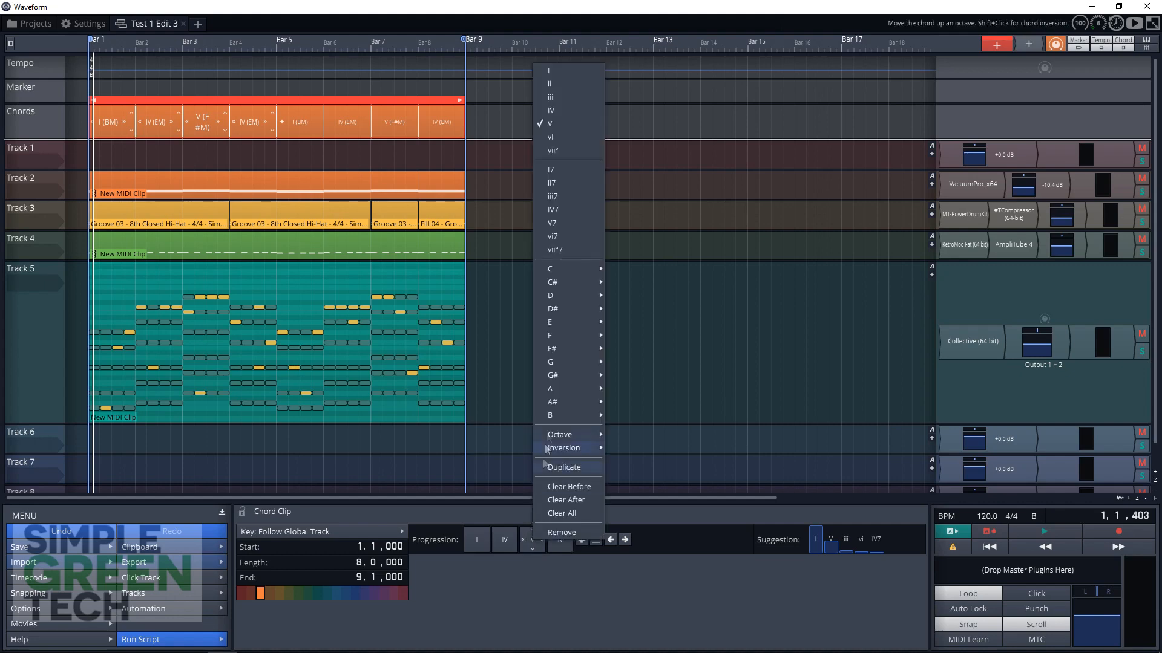
{"action": "mouse_move", "coordinate": [559, 110]}
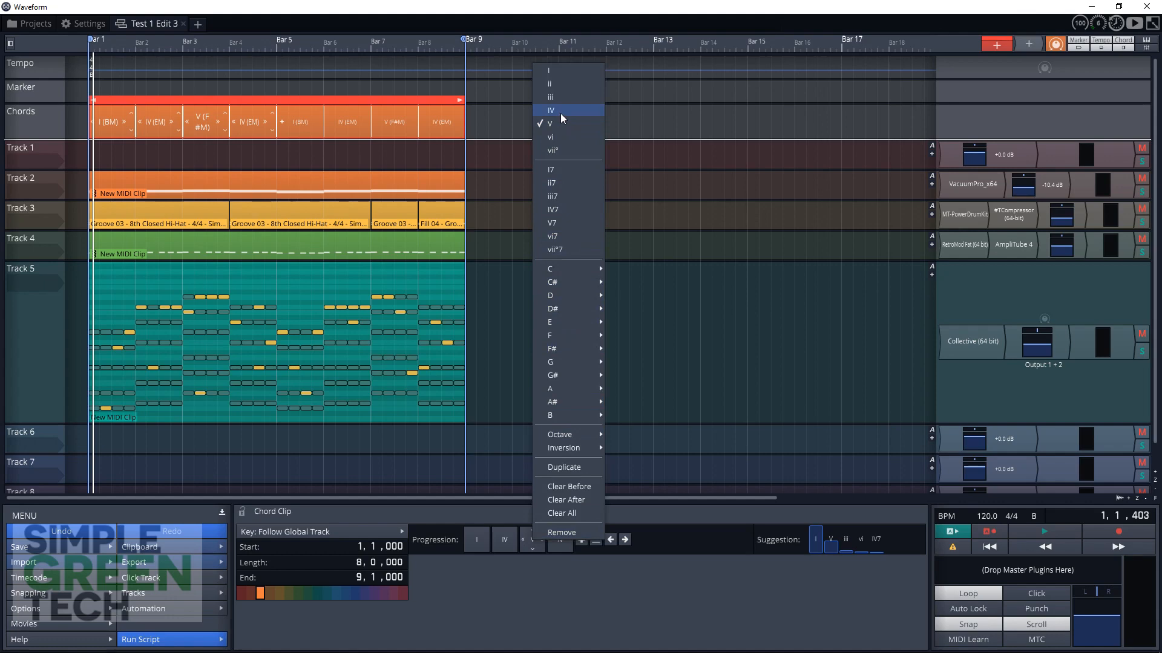
{"action": "left_click", "coordinate": [552, 138]}
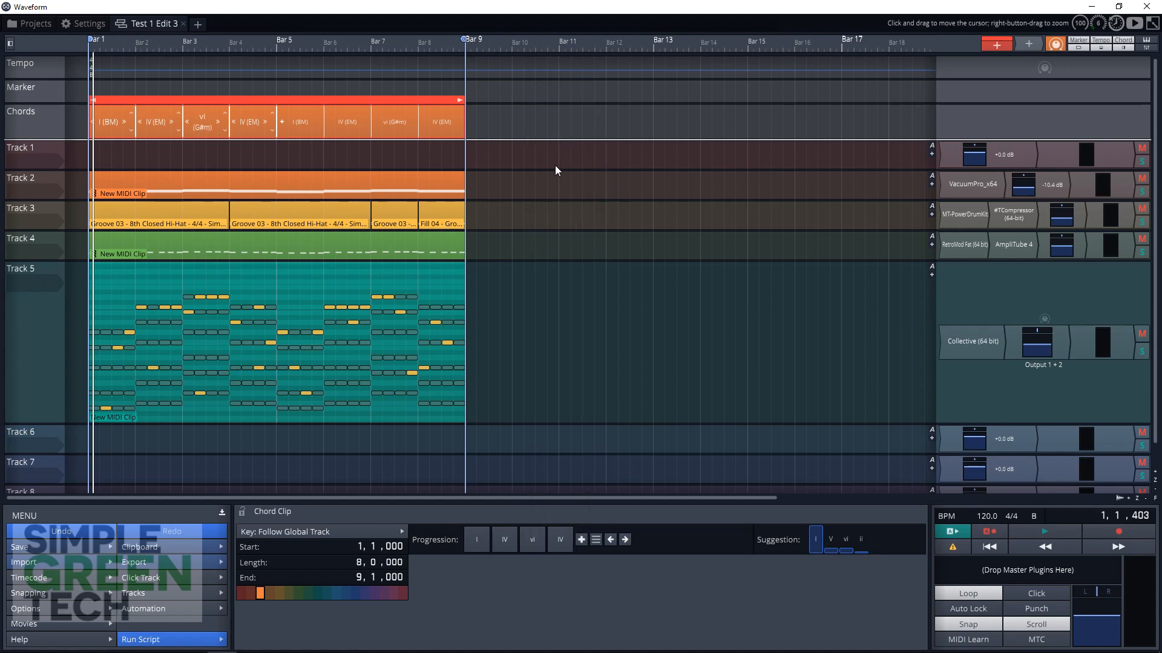
{"action": "mouse_move", "coordinate": [210, 163]}
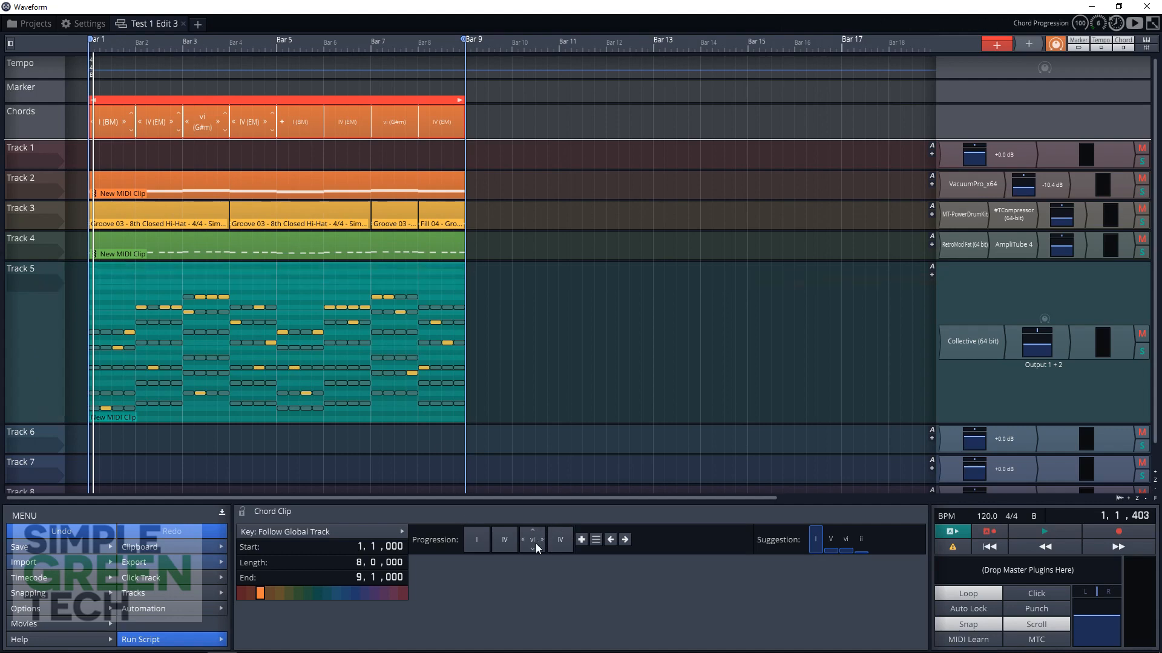
{"action": "left_click", "coordinate": [532, 539]}
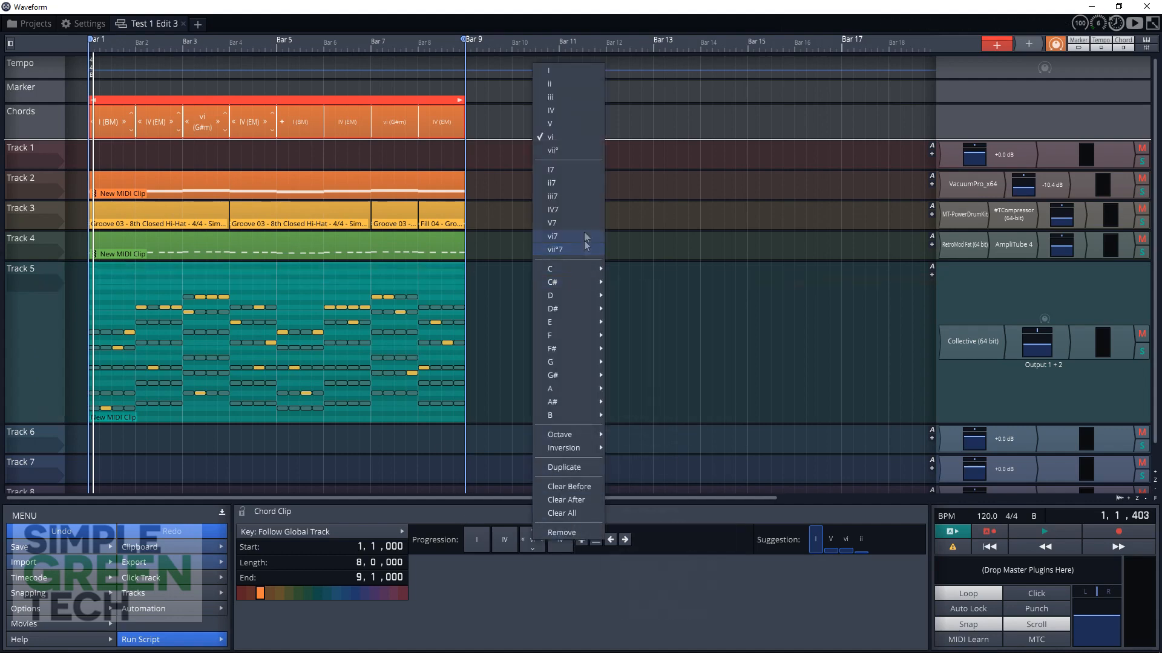
{"action": "mouse_move", "coordinate": [557, 111]}
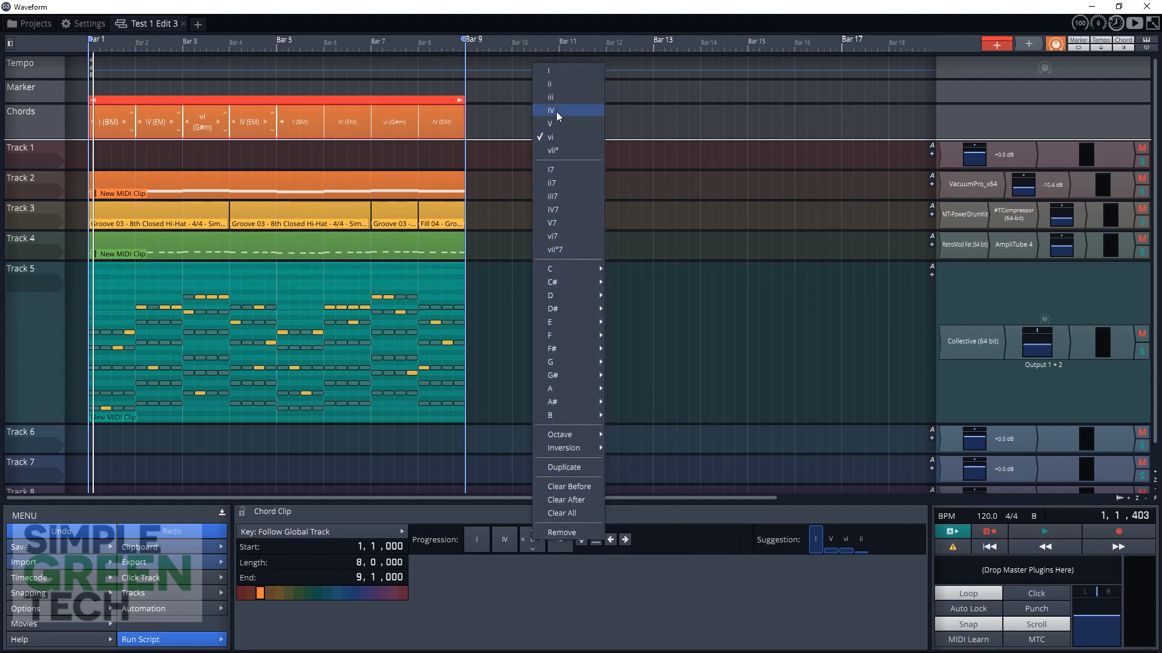
{"action": "left_click", "coordinate": [551, 110]}
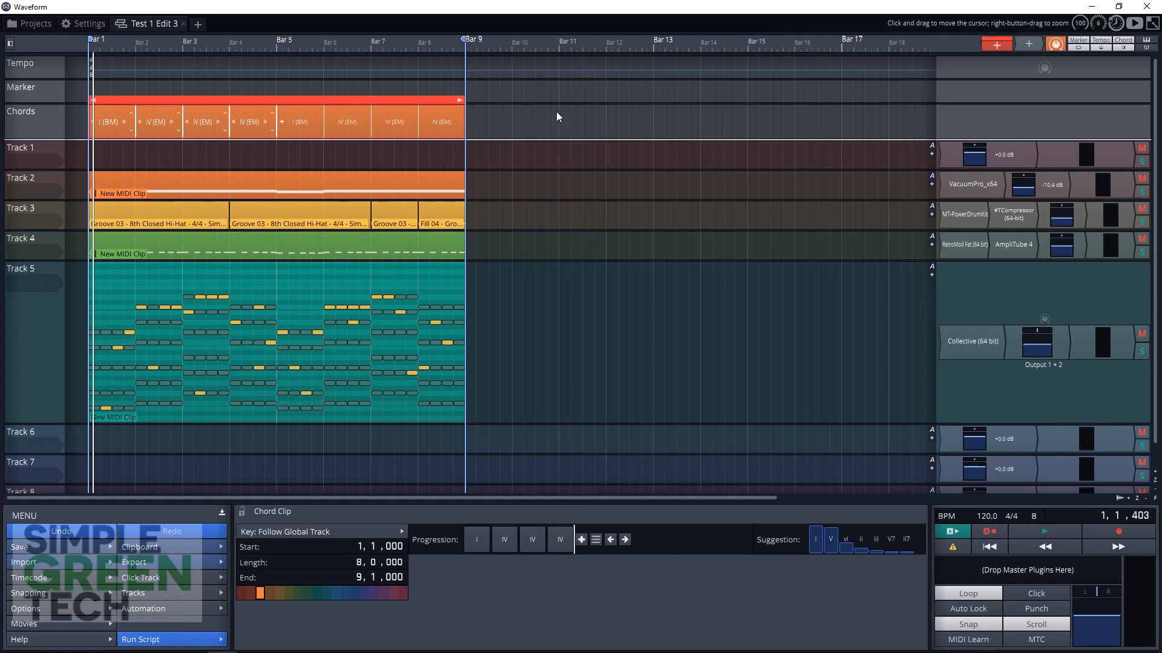
{"action": "mouse_move", "coordinate": [546, 559]}
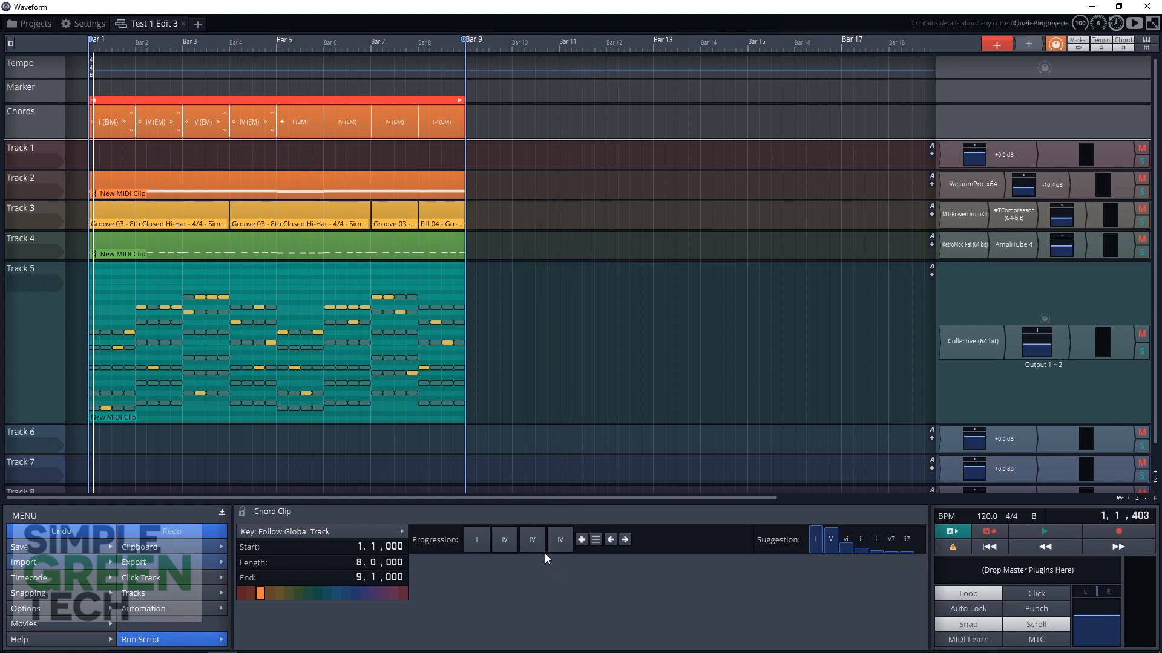
{"action": "right_click", "coordinate": [559, 540]}
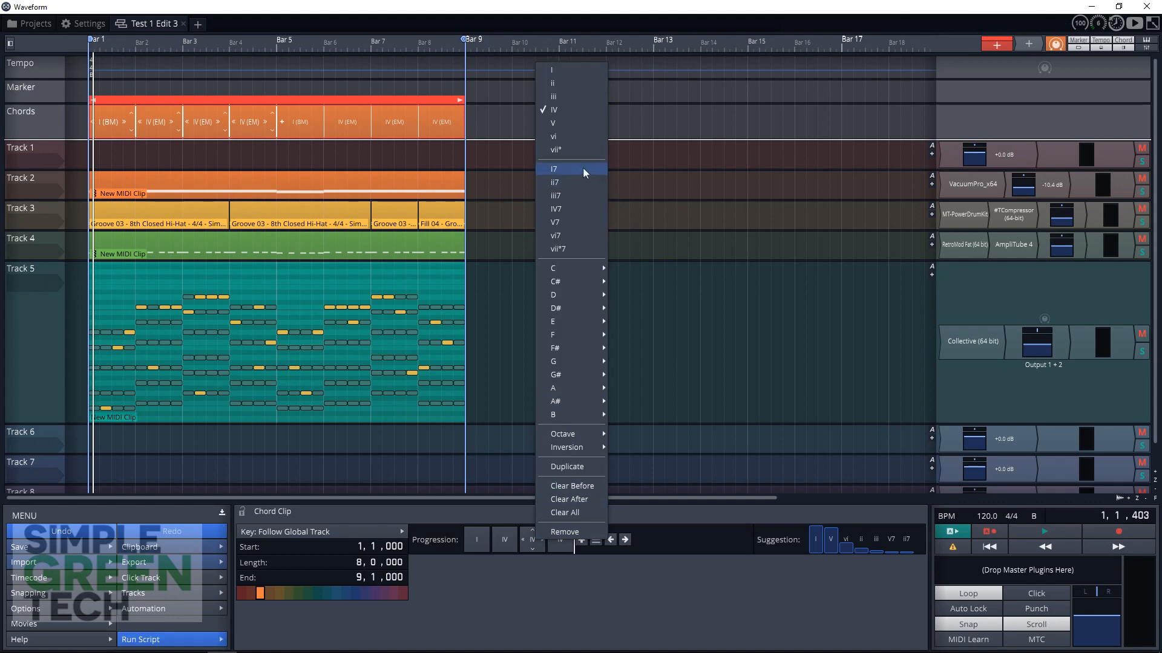